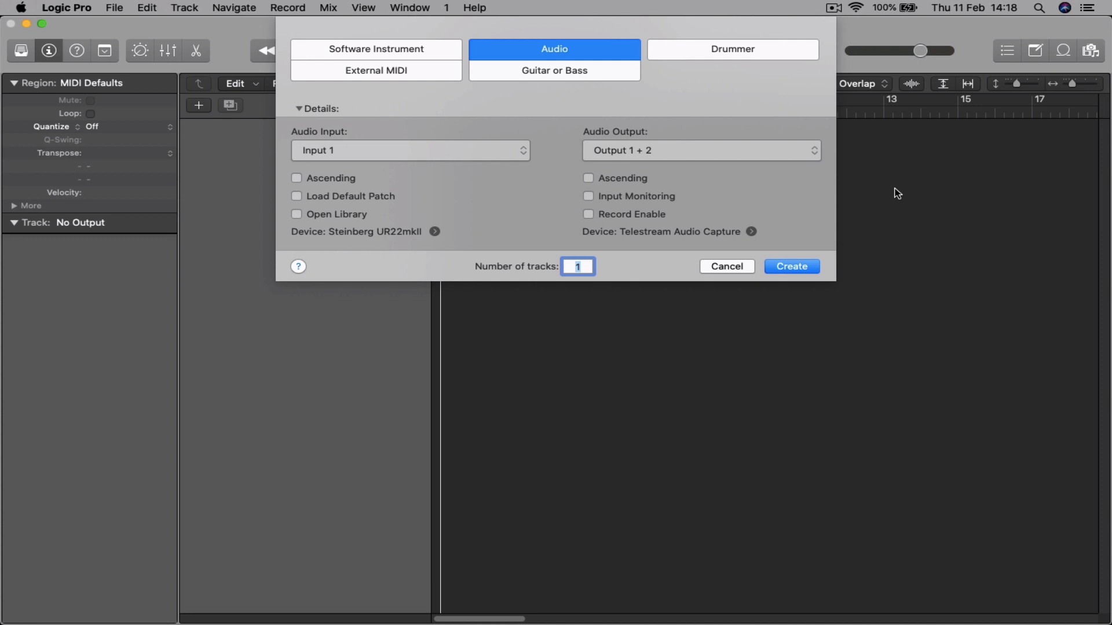
mouse_move(608, 38)
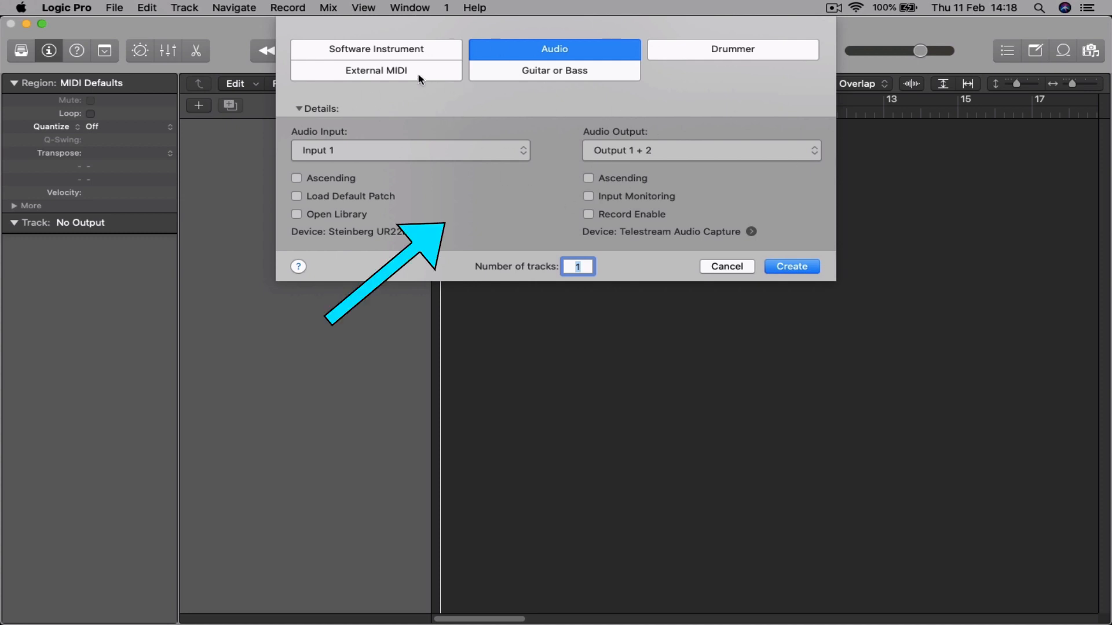
mouse_move(608, 178)
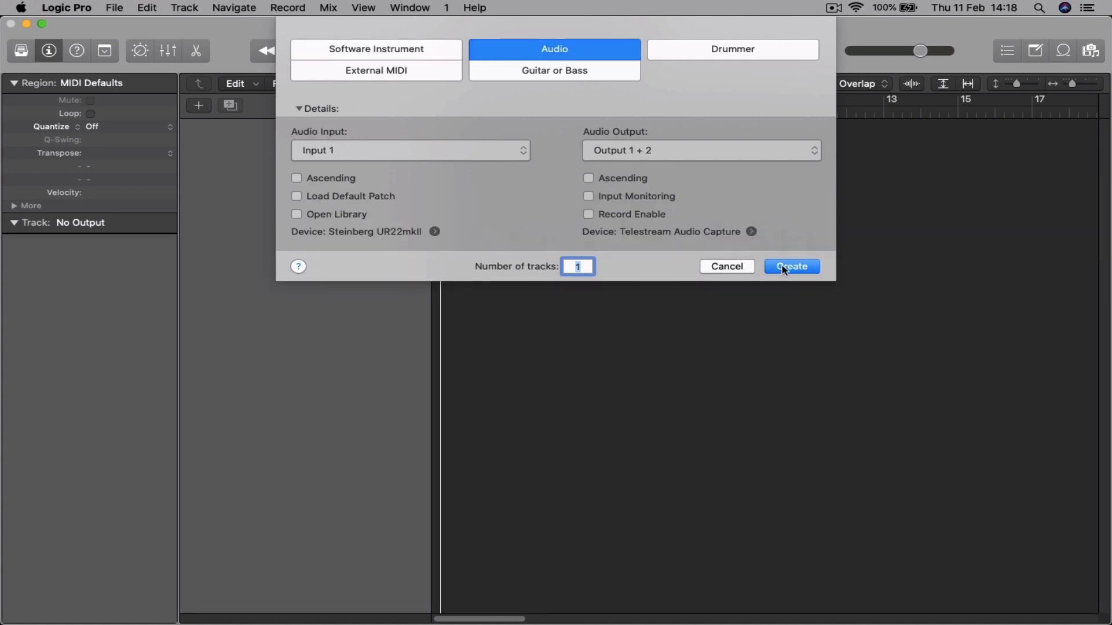
Create a single audio track, Audio 1, from the New Tracks dialog
left_click(790, 266)
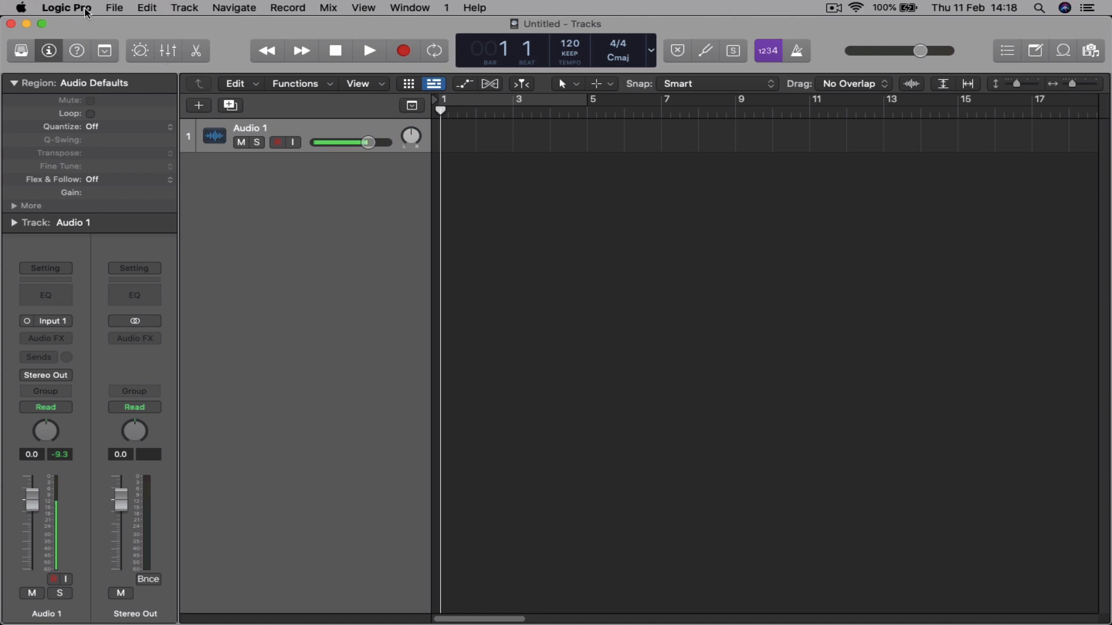
Open Audio preferences, keep Steinberg UR22mkII as input device, and show Advanced preferences
left_click(66, 7)
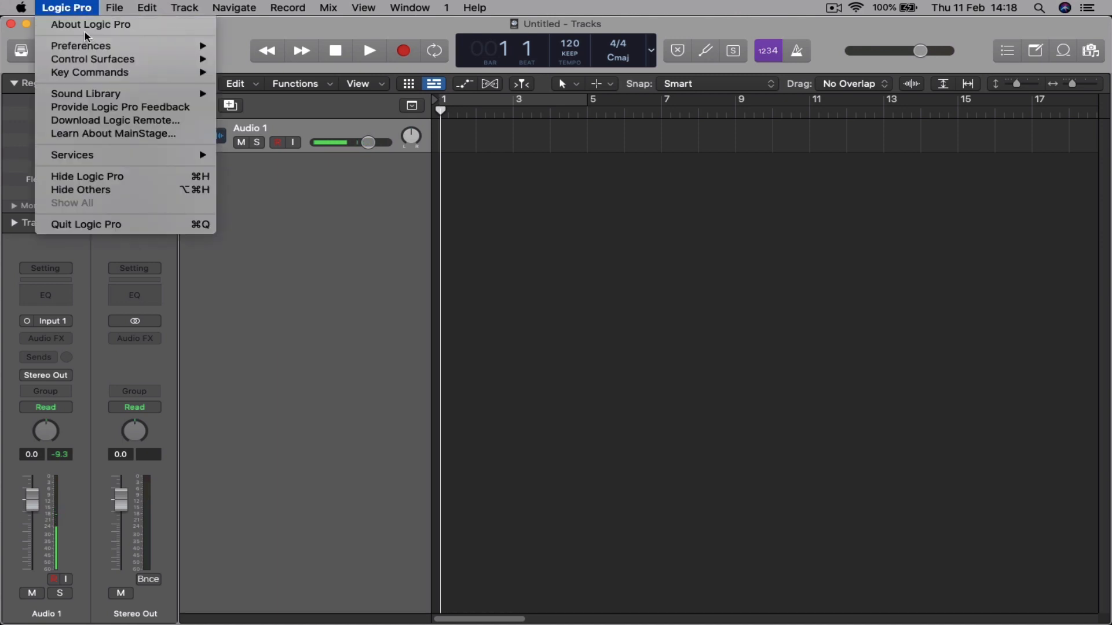
mouse_move(81, 45)
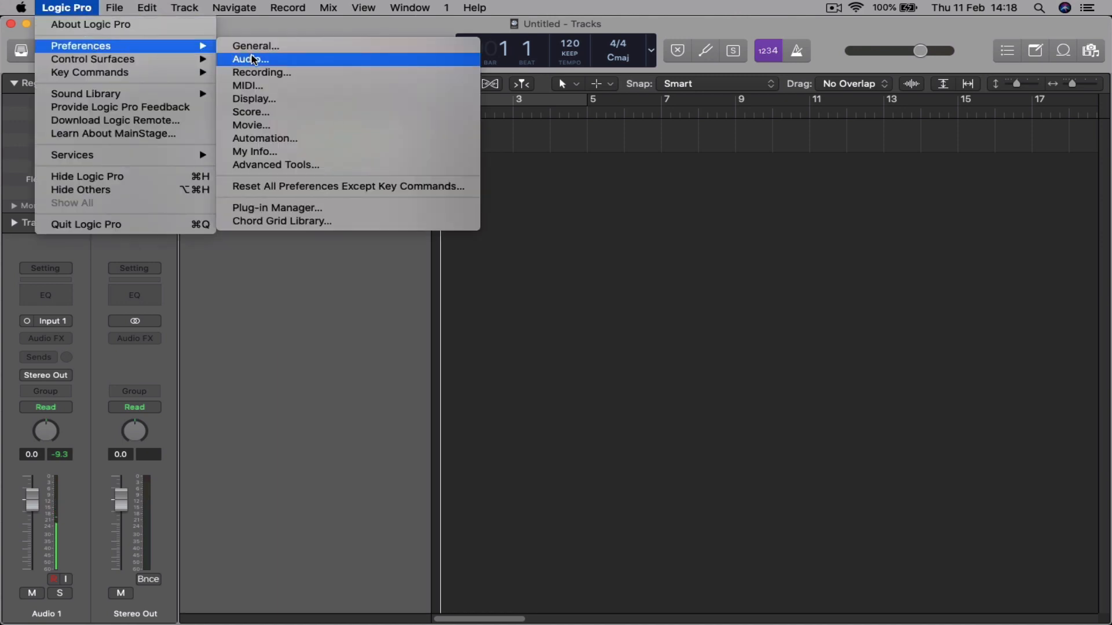
left_click(250, 59)
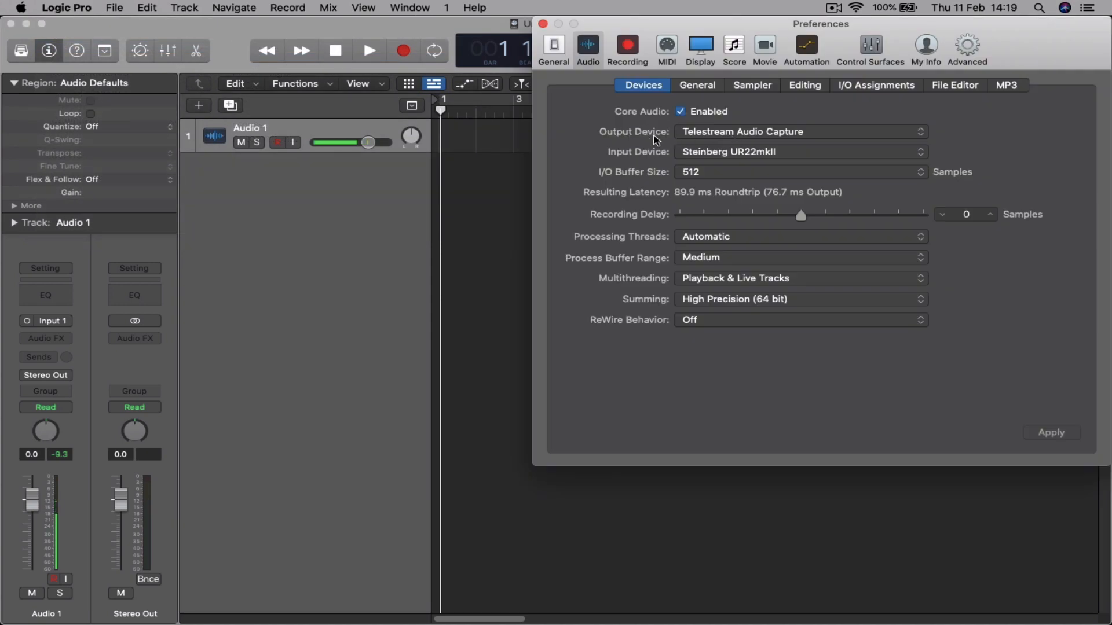
left_click(800, 152)
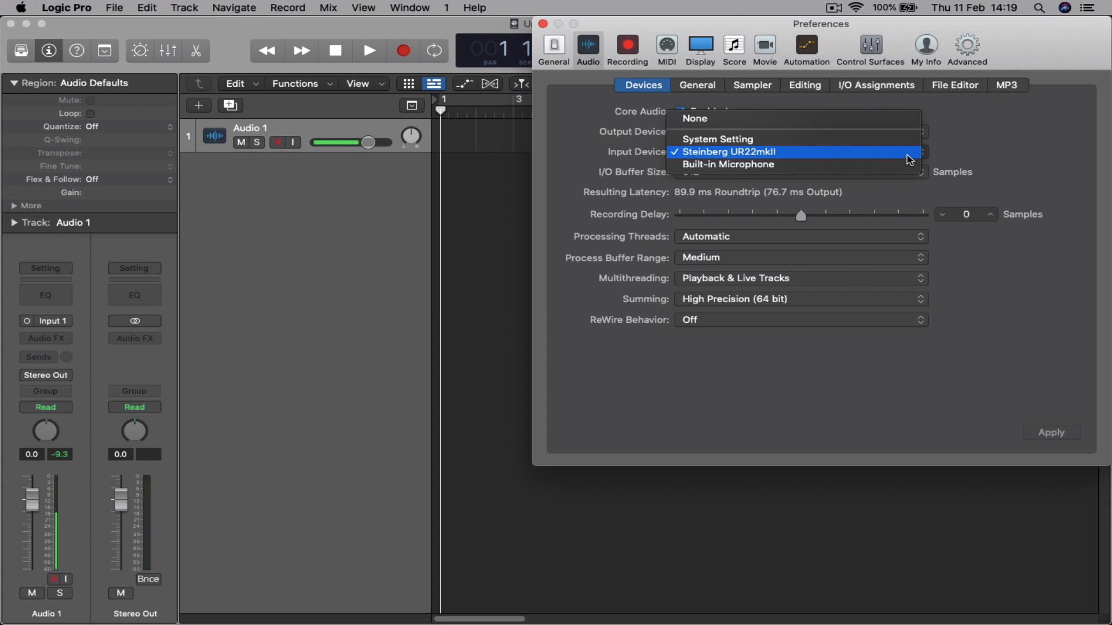
mouse_move(815, 153)
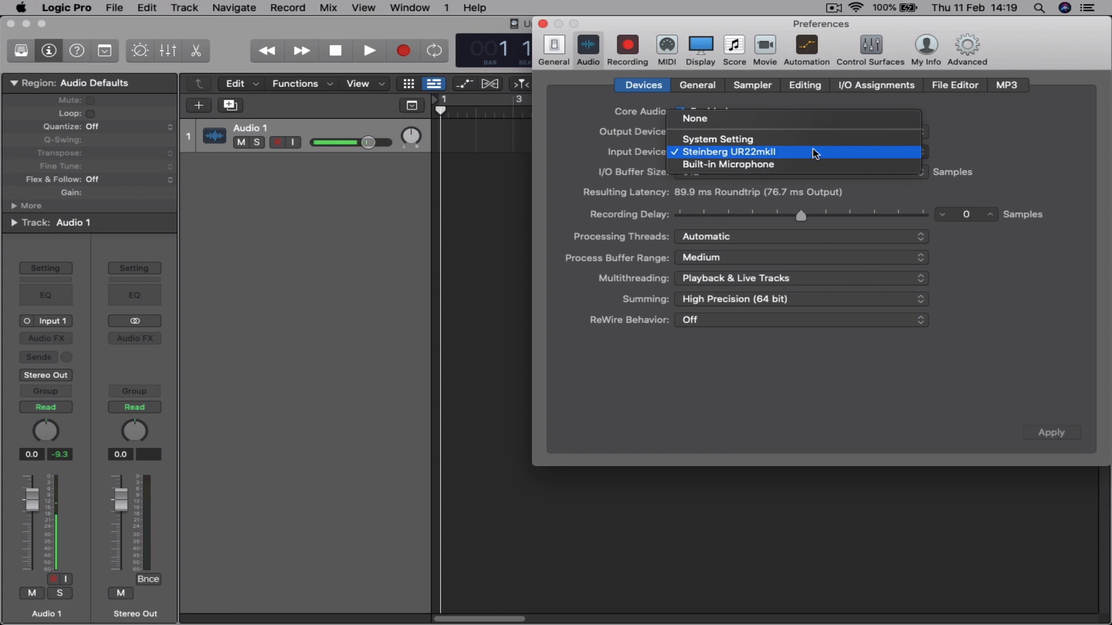
mouse_move(783, 162)
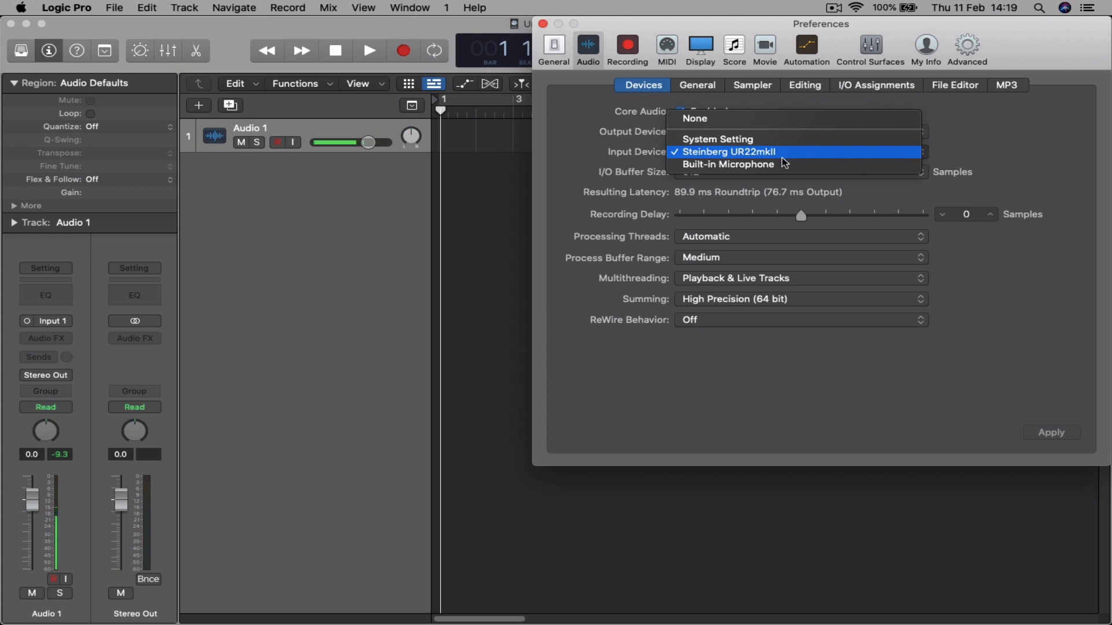
mouse_move(727, 164)
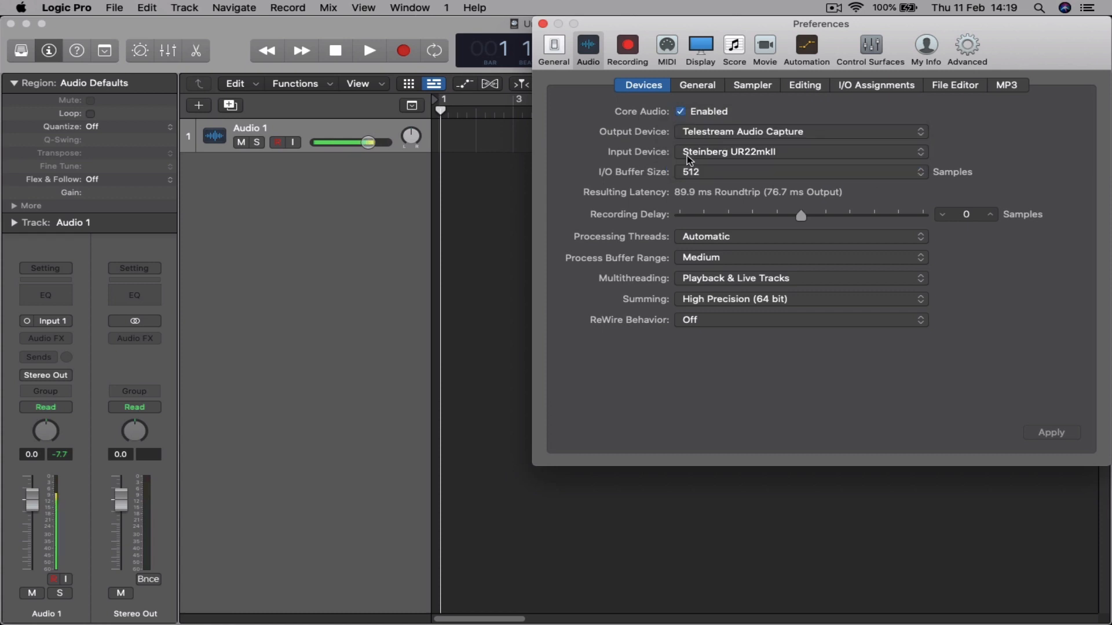
left_click(967, 48)
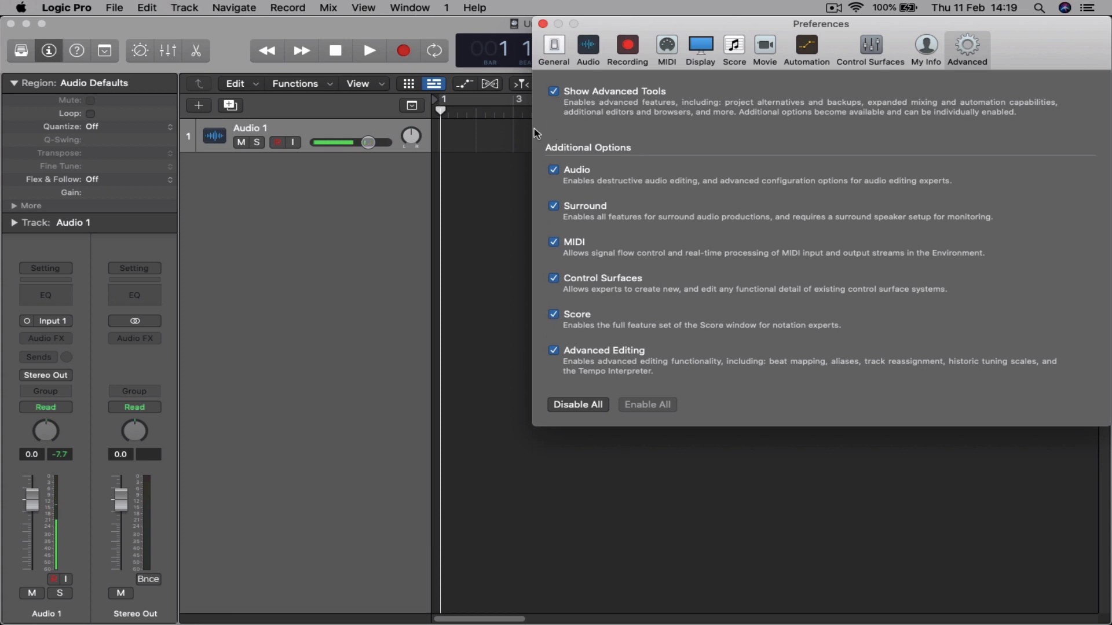
Close the Preferences window with Advanced Tools and all Additional Options enabled
left_click(549, 23)
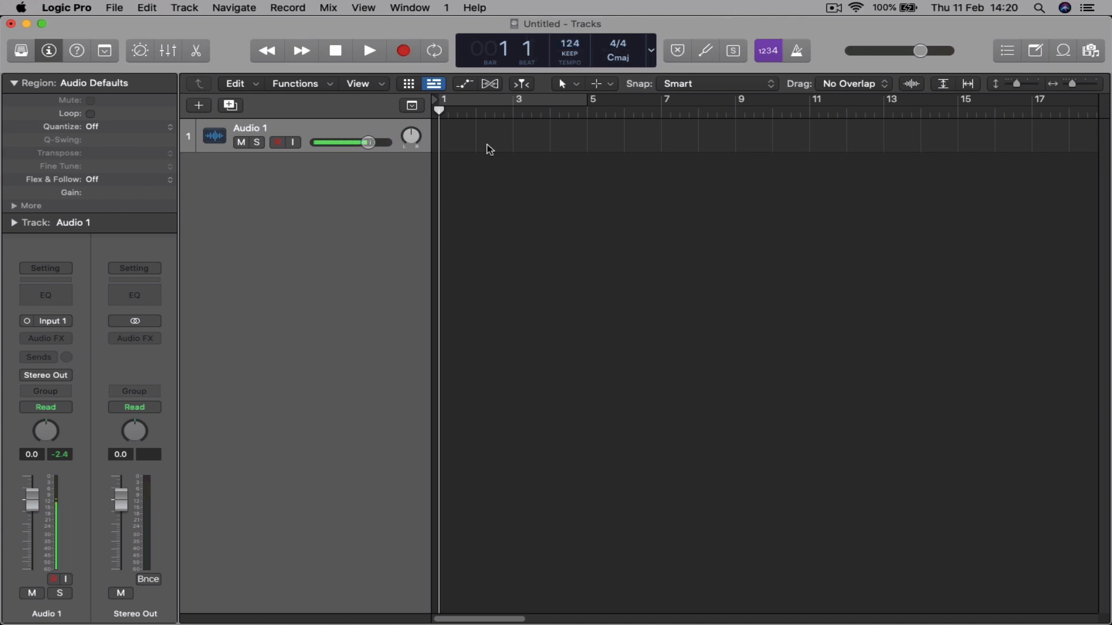
mouse_move(712, 207)
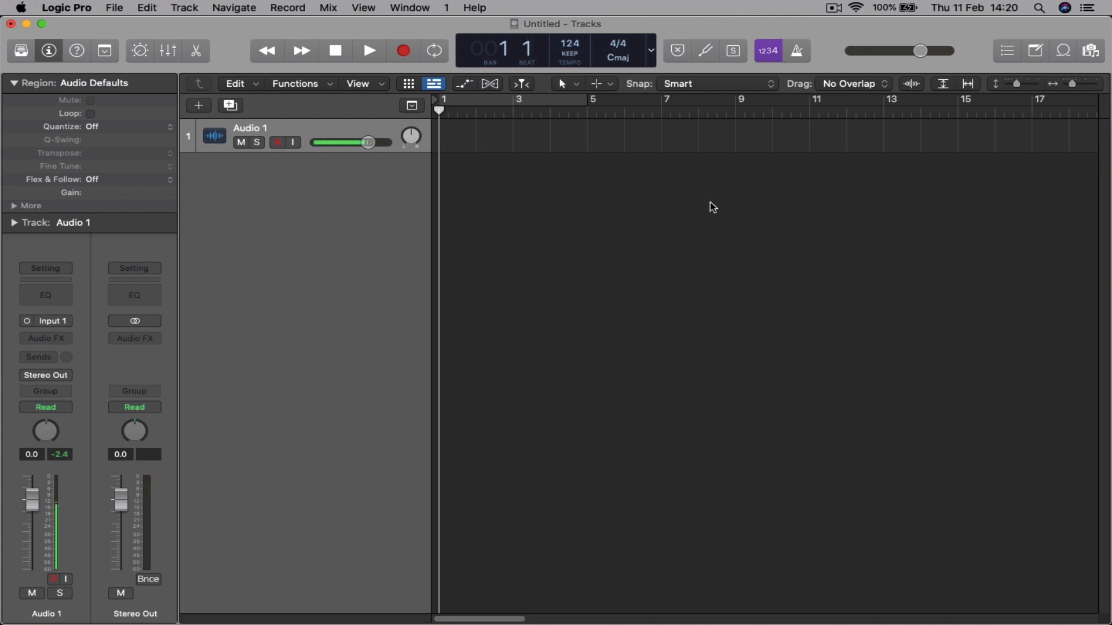
mouse_move(722, 233)
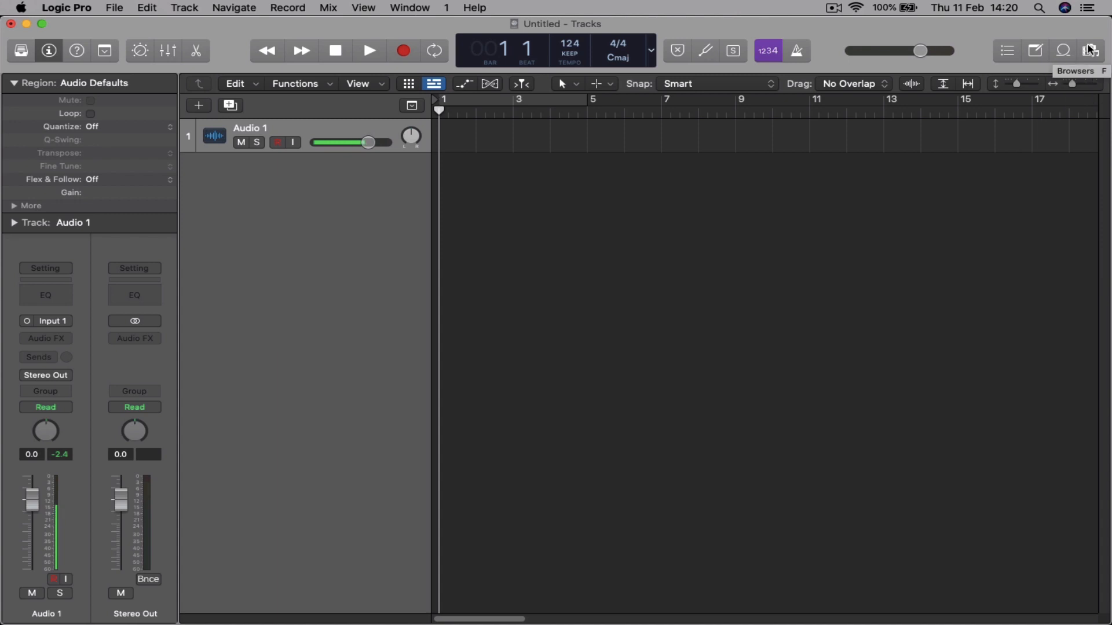
Show the browser panel listing the project's empty audio file list
key("f")
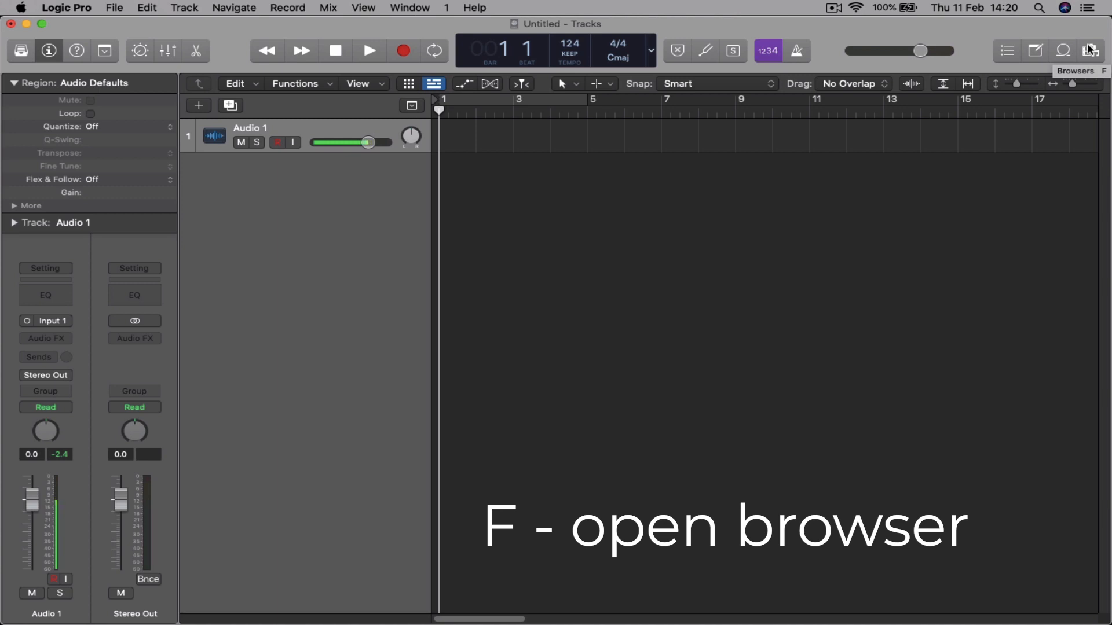
left_click(1090, 51)
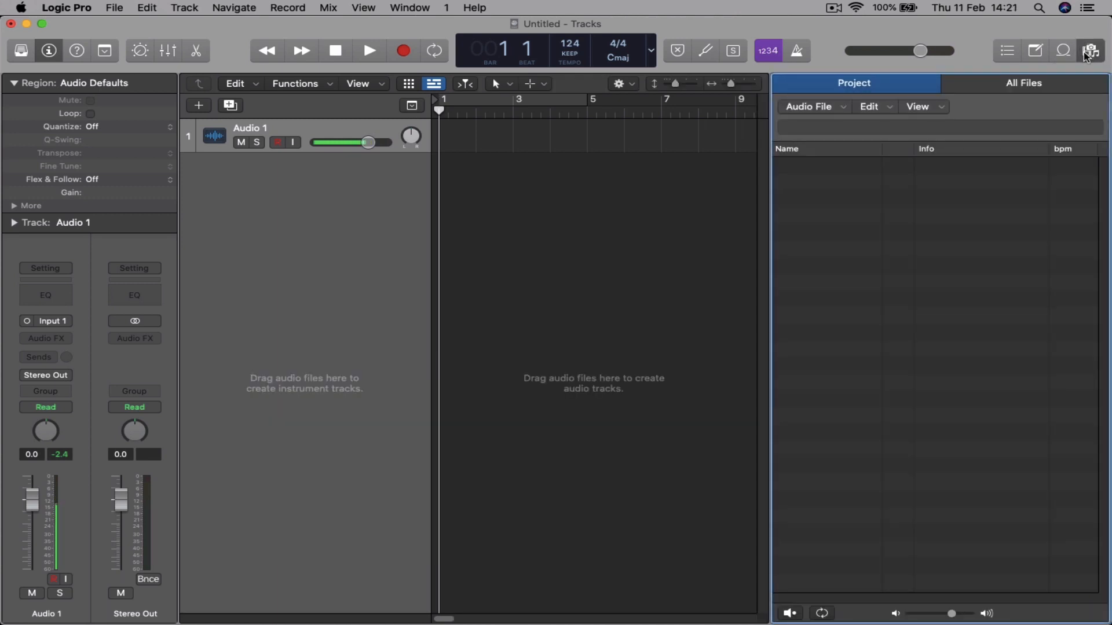
left_click(1091, 51)
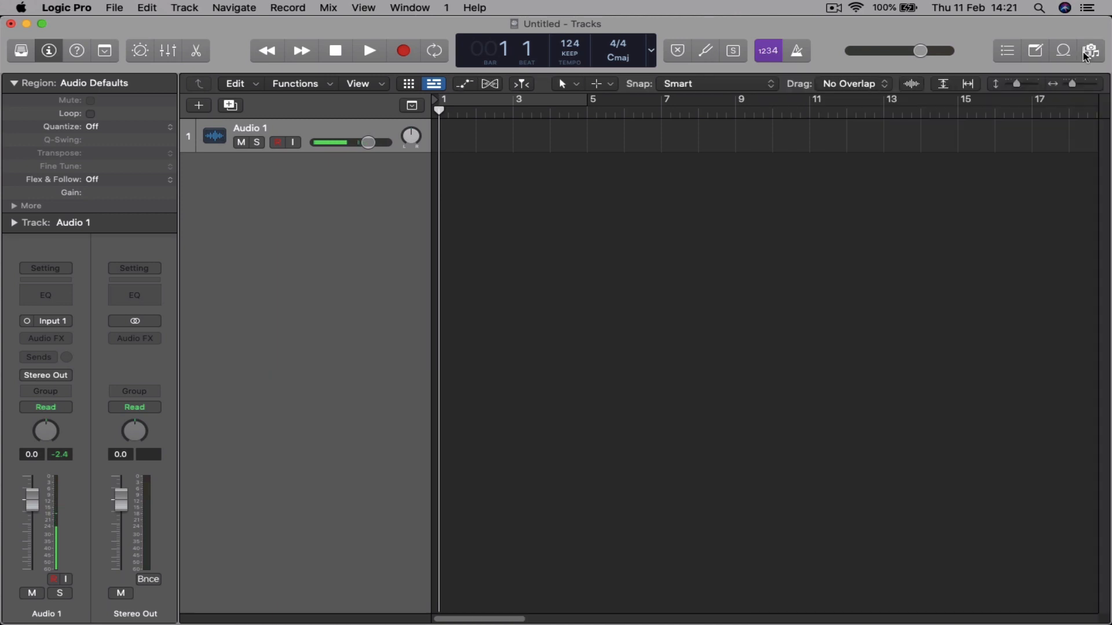
left_click(1091, 50)
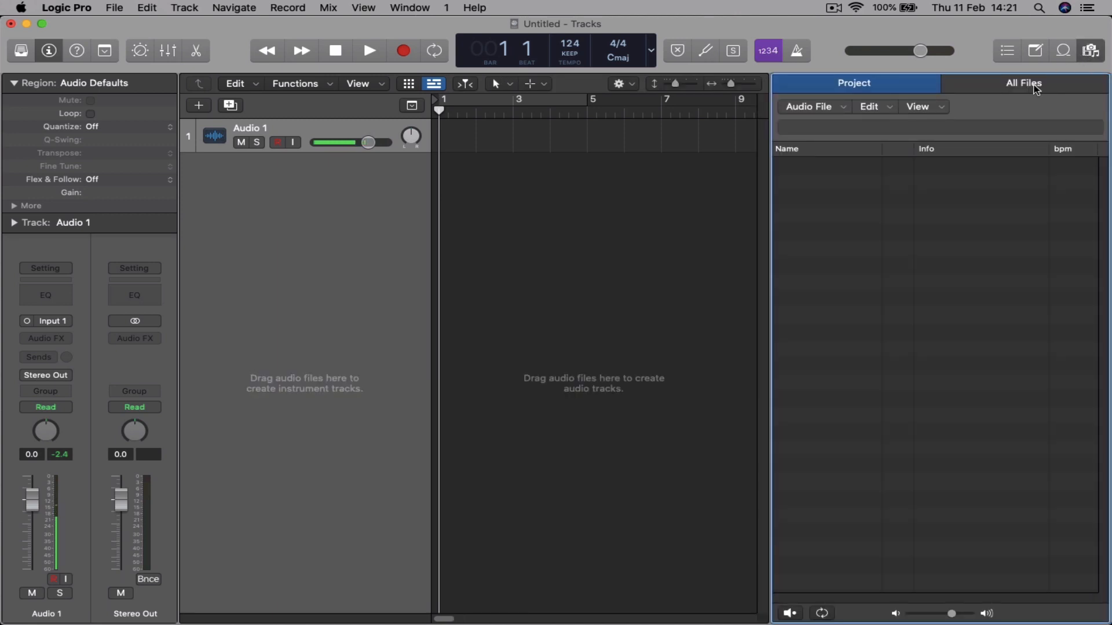
Switch the browser from the Loop Browser to All Files, listing the home folder
left_click(1024, 83)
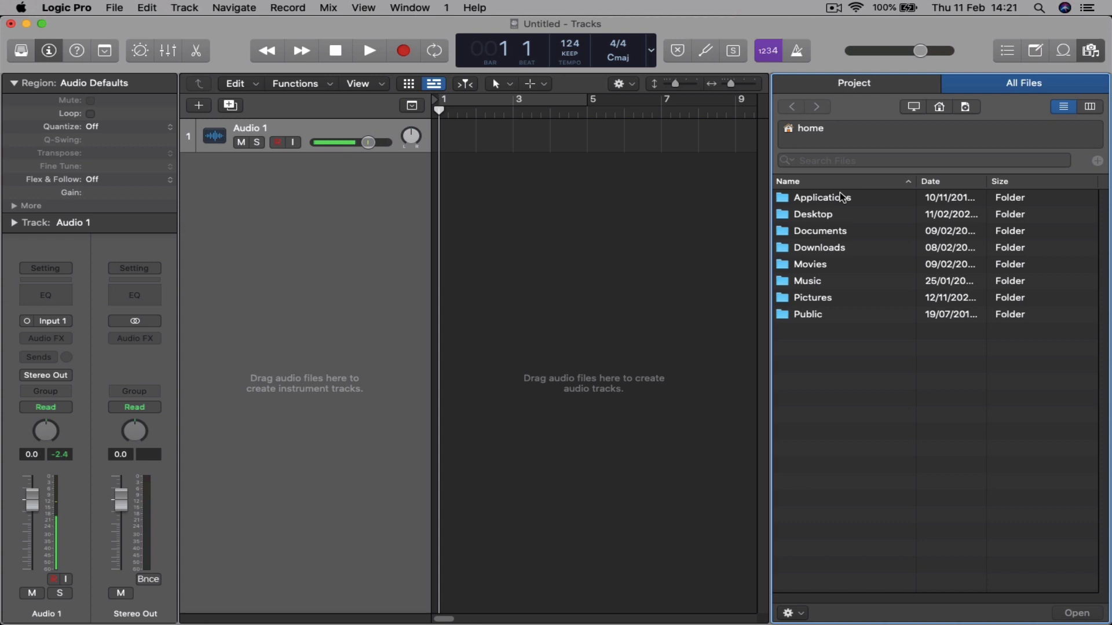
mouse_move(831, 259)
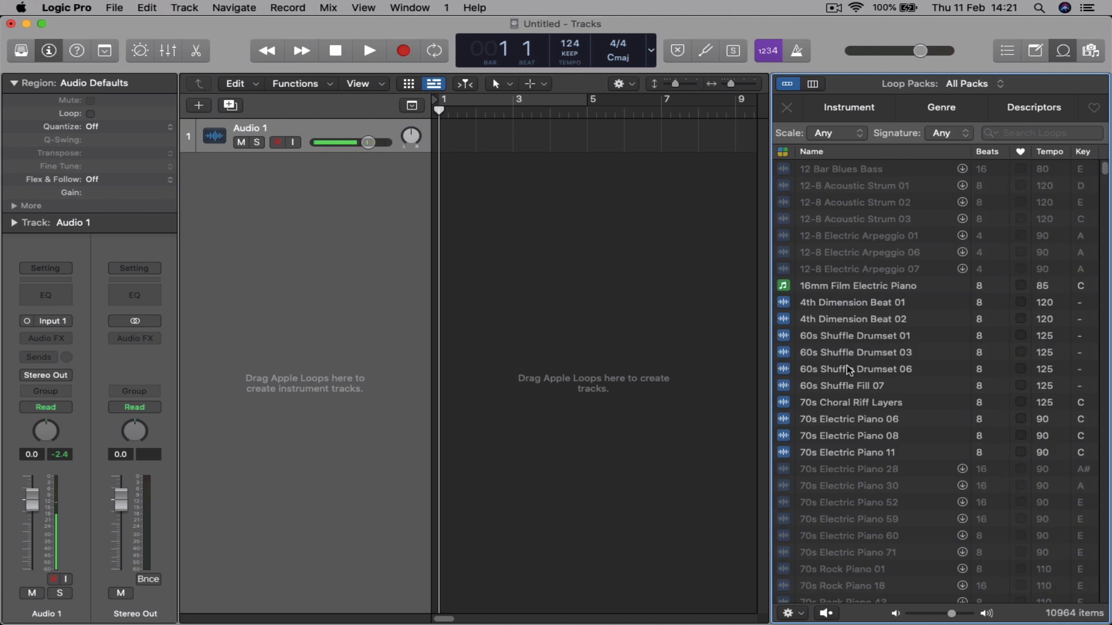
mouse_move(1090, 50)
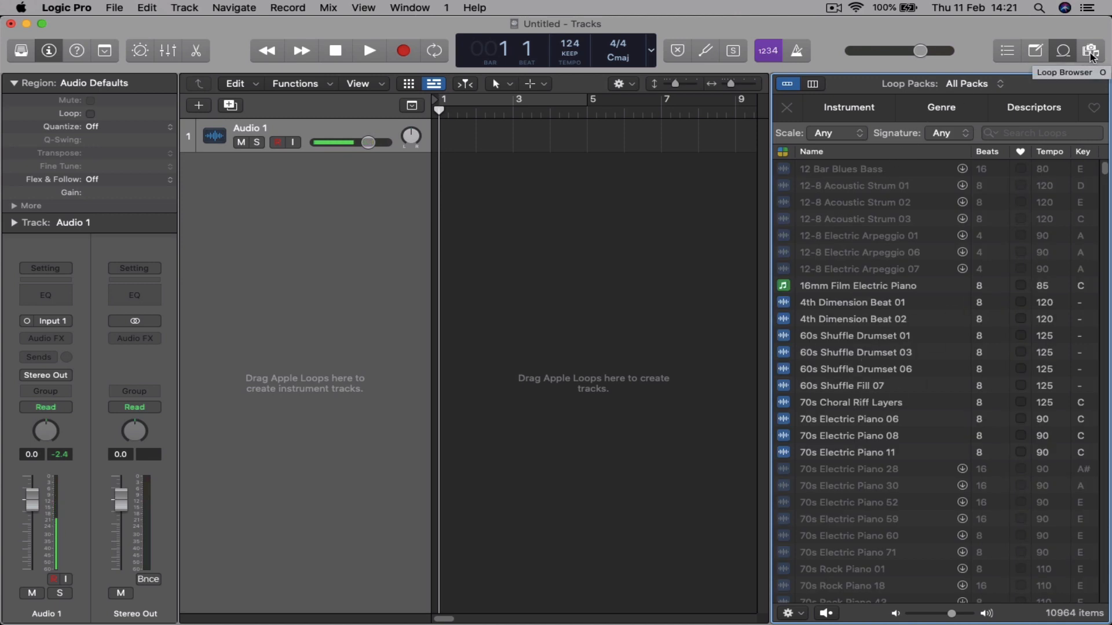
mouse_move(1094, 66)
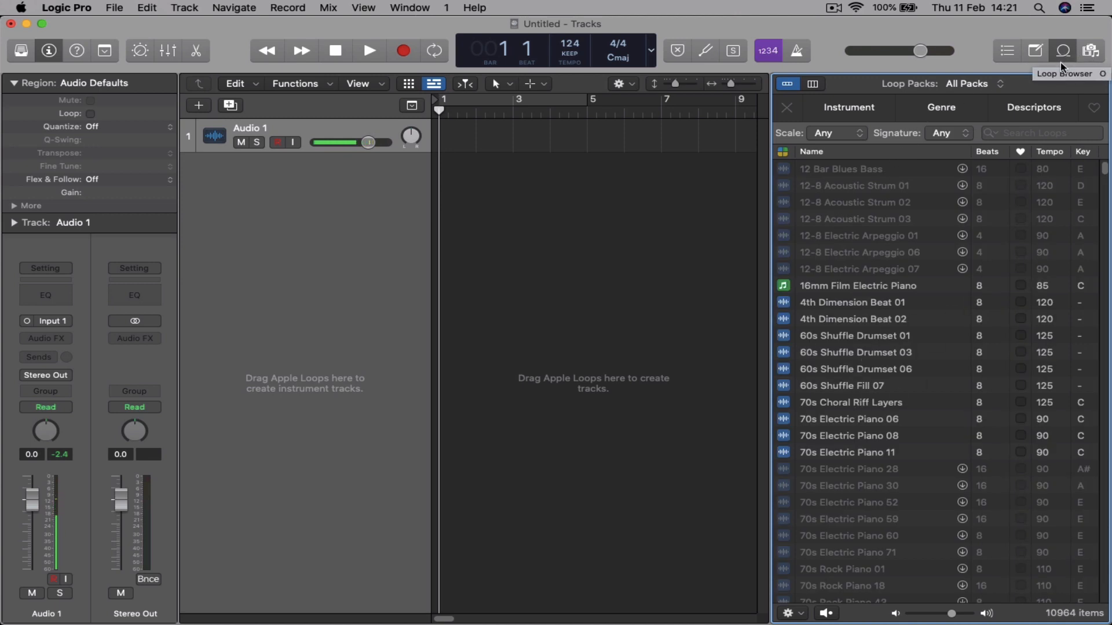
key("o")
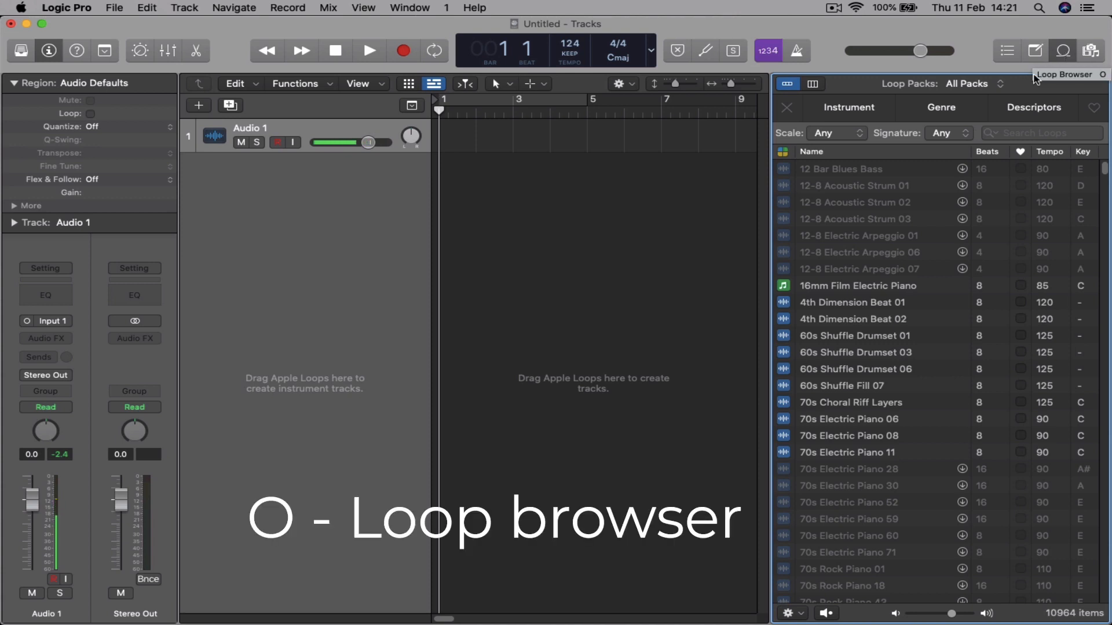
left_click(1091, 51)
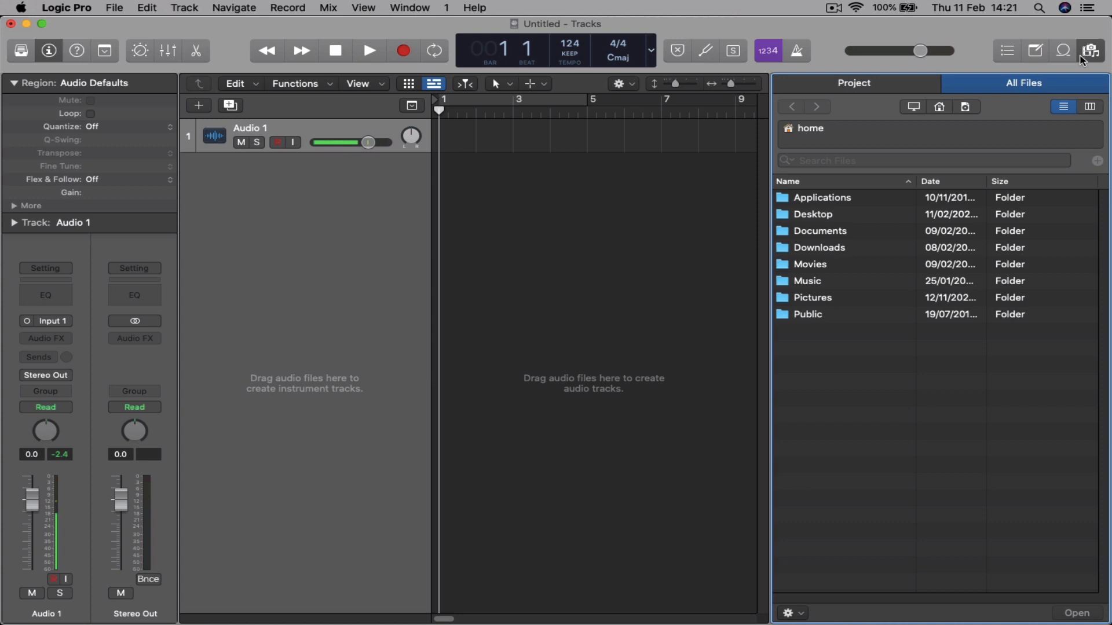
mouse_move(949, 139)
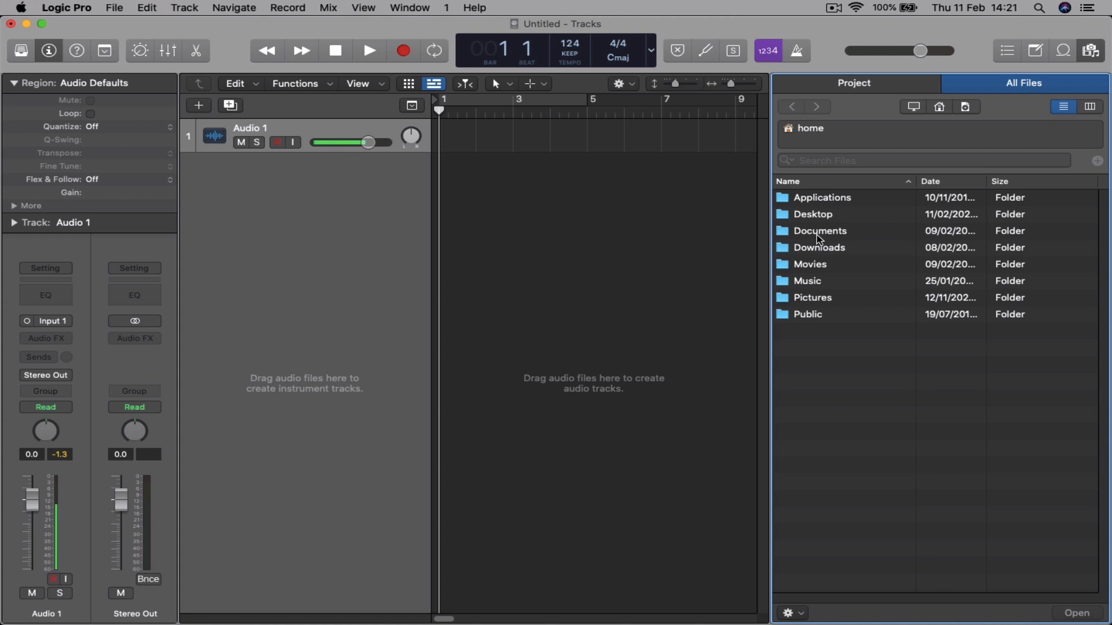
Open Desktop > Logic Beginner Audio and preview Kick 01.wav and Snare 01.wav
double_click(813, 214)
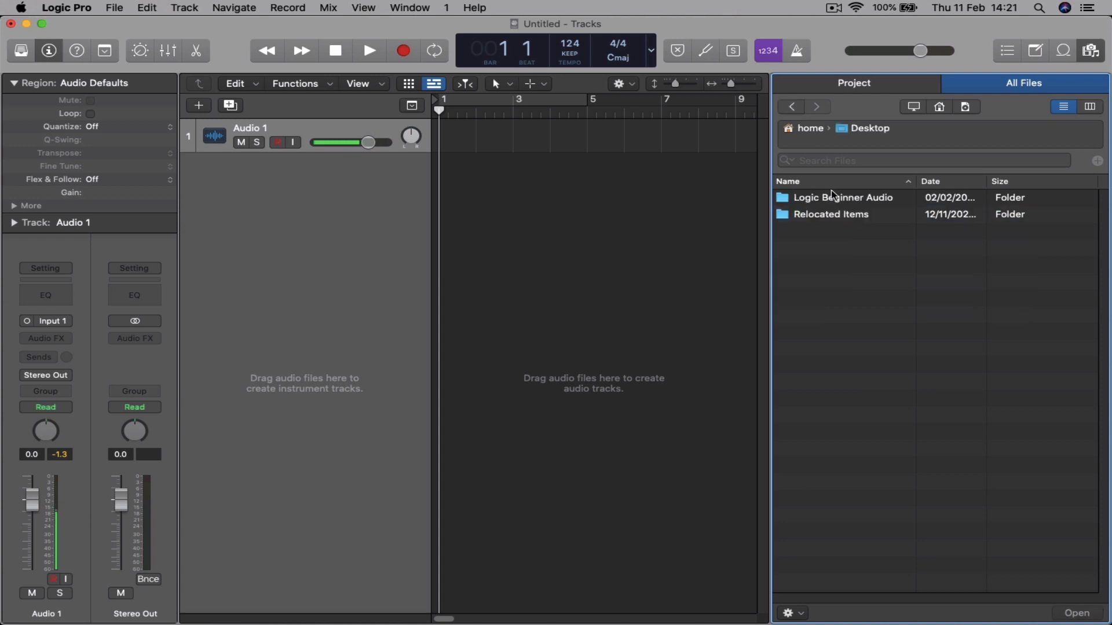
double_click(842, 197)
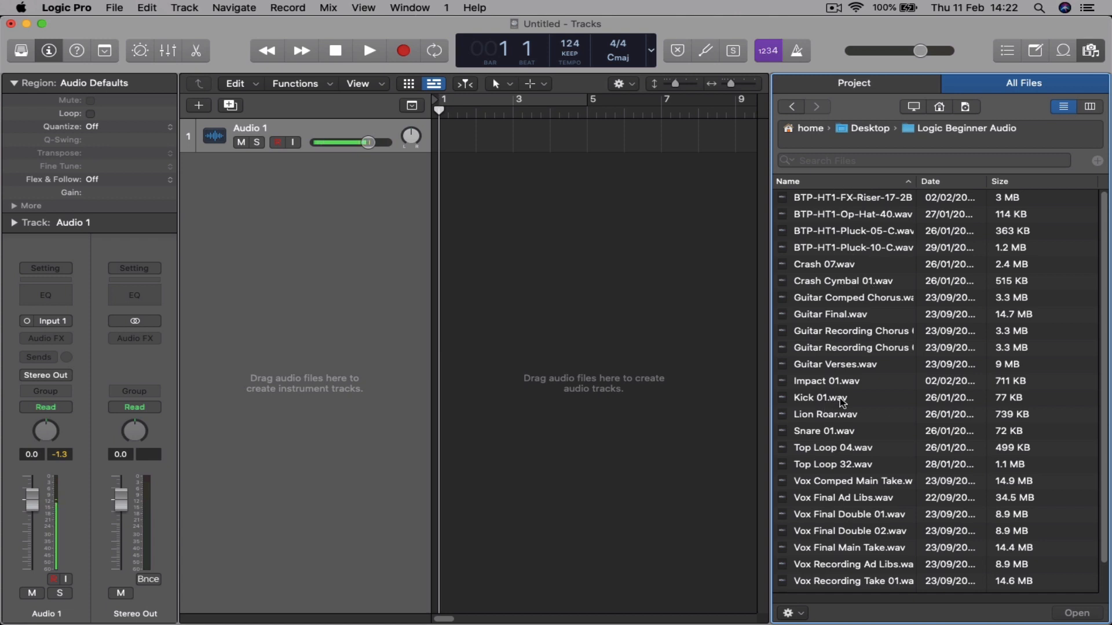
left_click(820, 398)
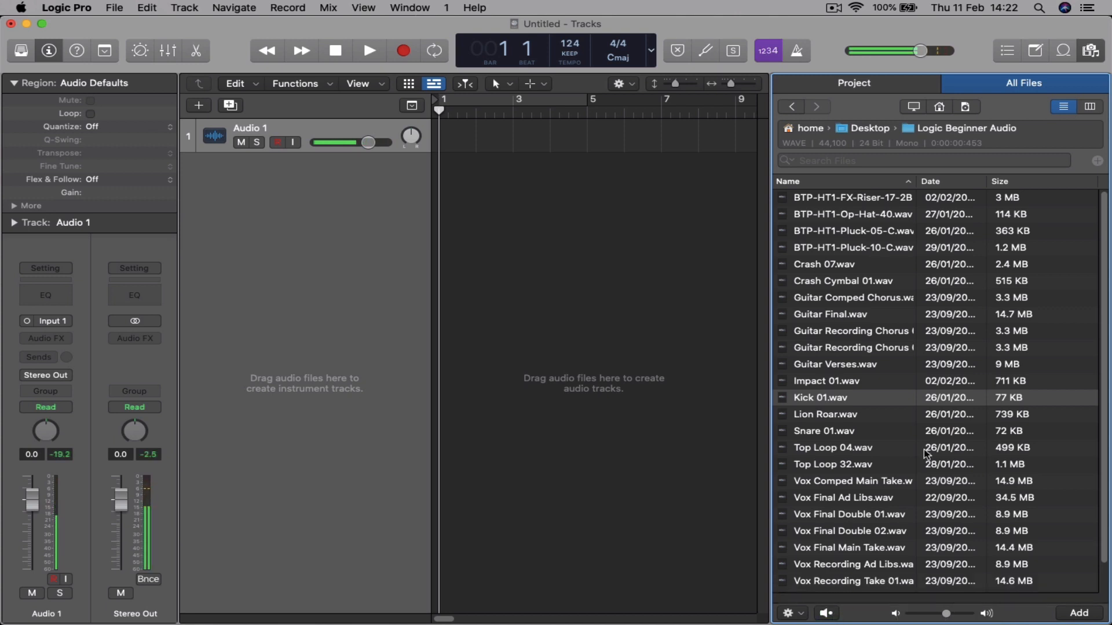
left_click(825, 430)
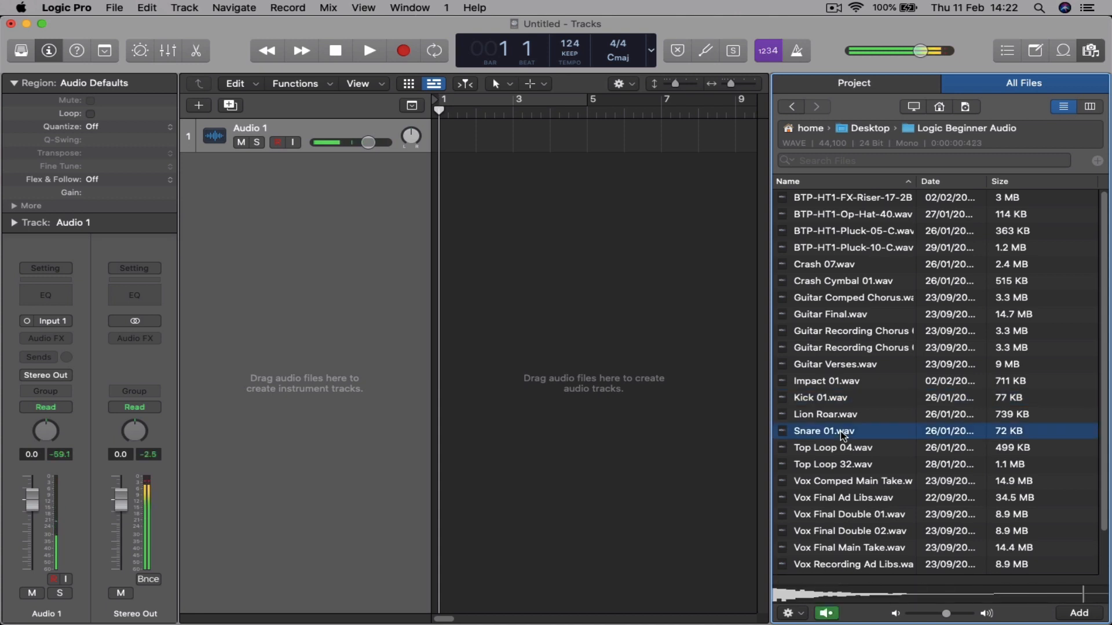
left_click(833, 448)
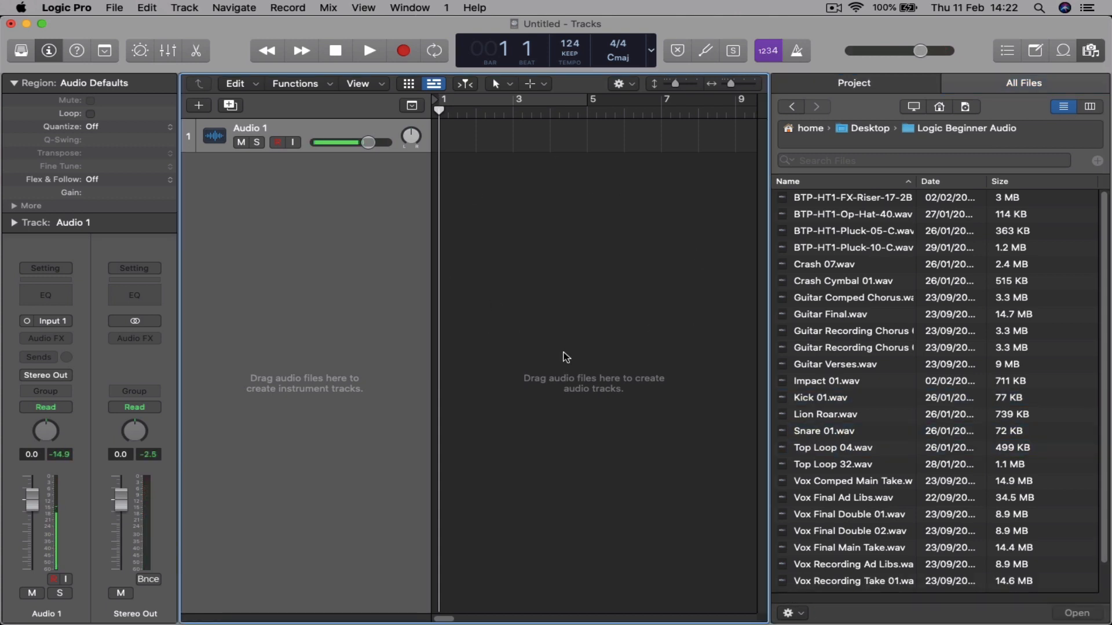
mouse_move(431, 301)
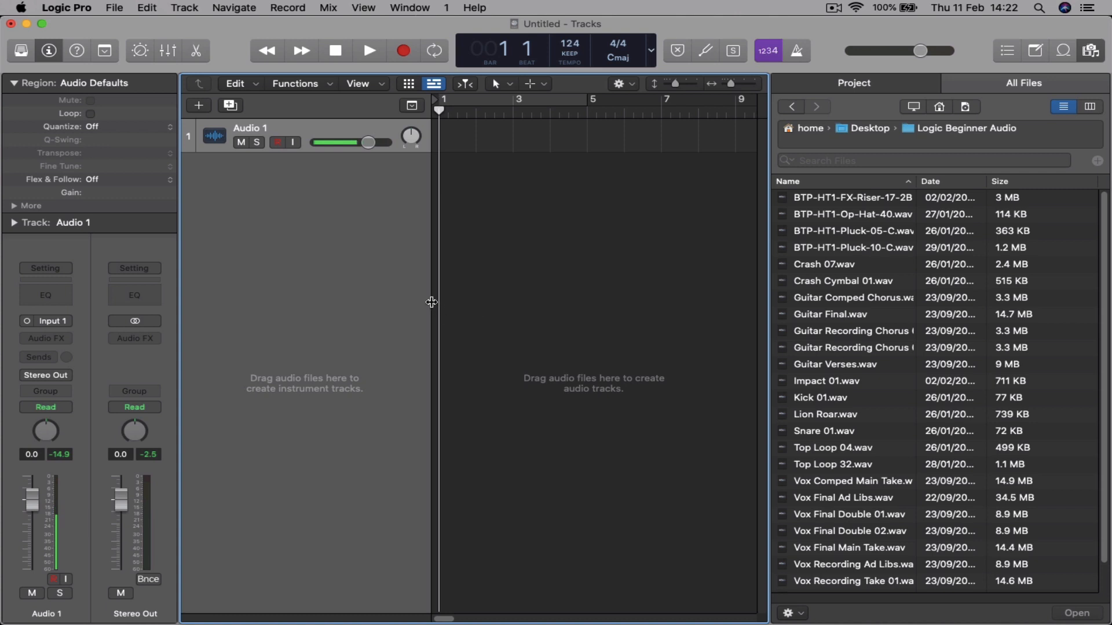
Widen the timeline and drop Kick 01.wav onto the audio track near bar 2
left_click_drag(431, 303, 405, 304)
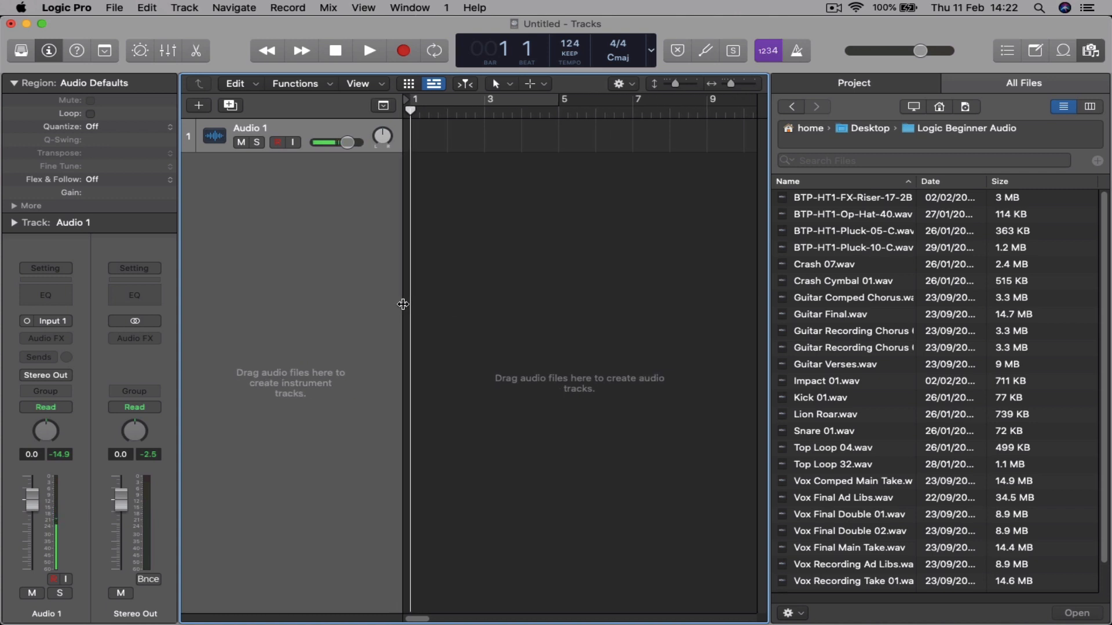
mouse_move(405, 309)
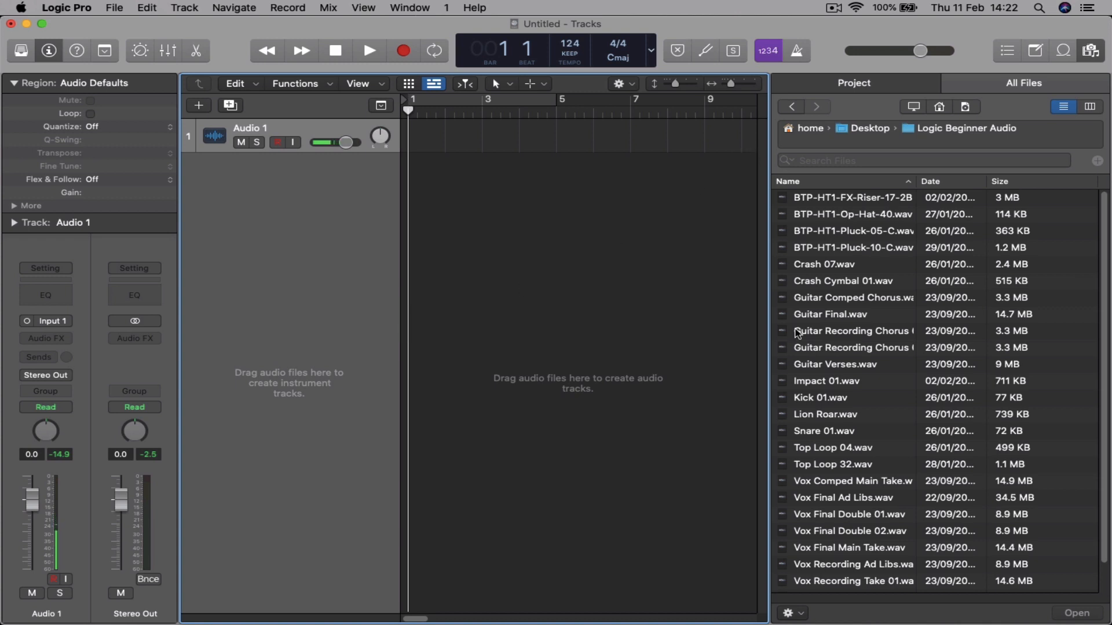
left_click(820, 398)
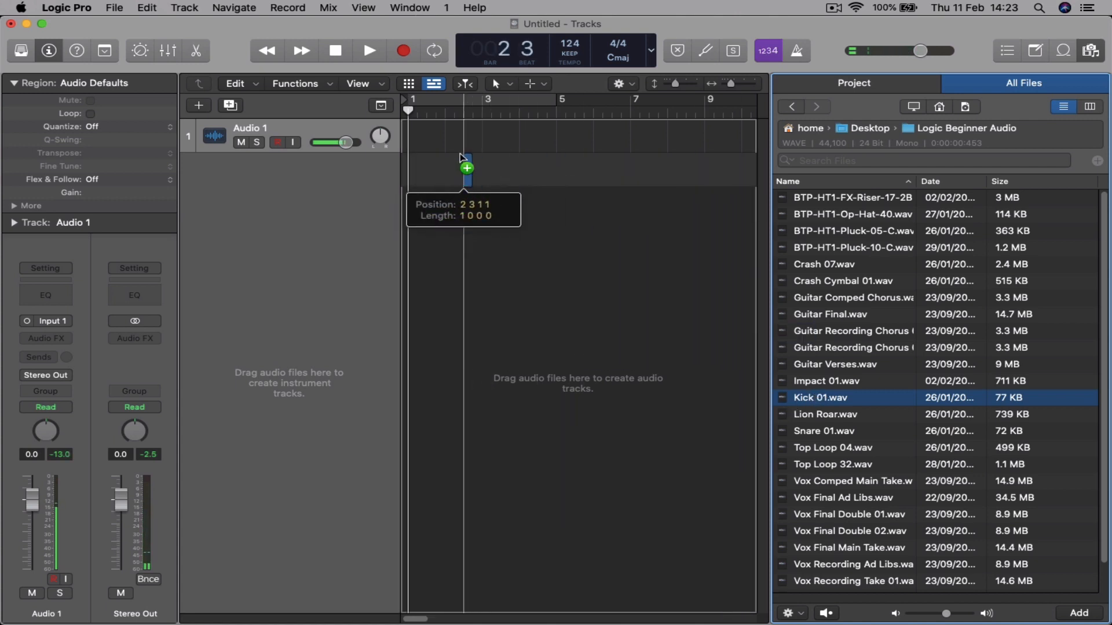
left_click_drag(466, 168, 451, 145)
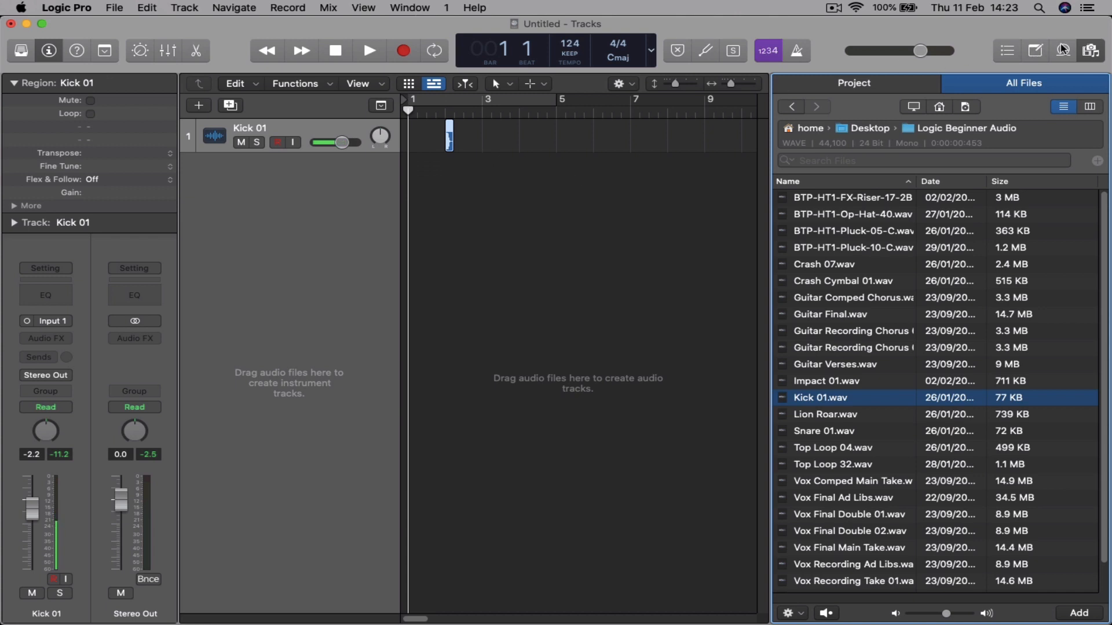
mouse_move(1090, 50)
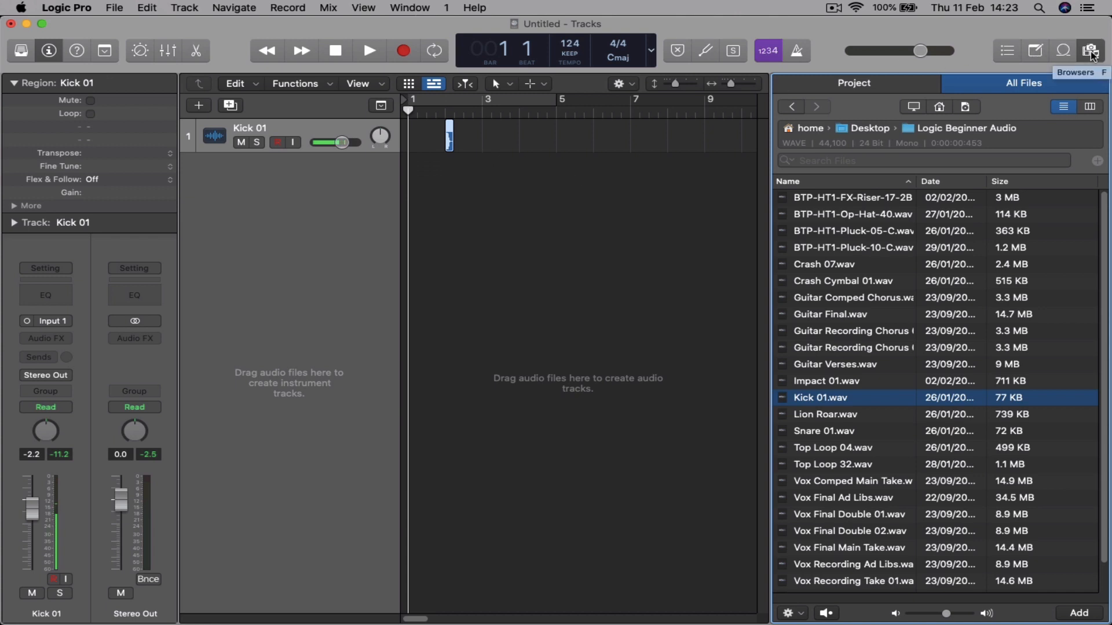
Hide the File Browser so the tracks area spans the full window width
left_click(1090, 50)
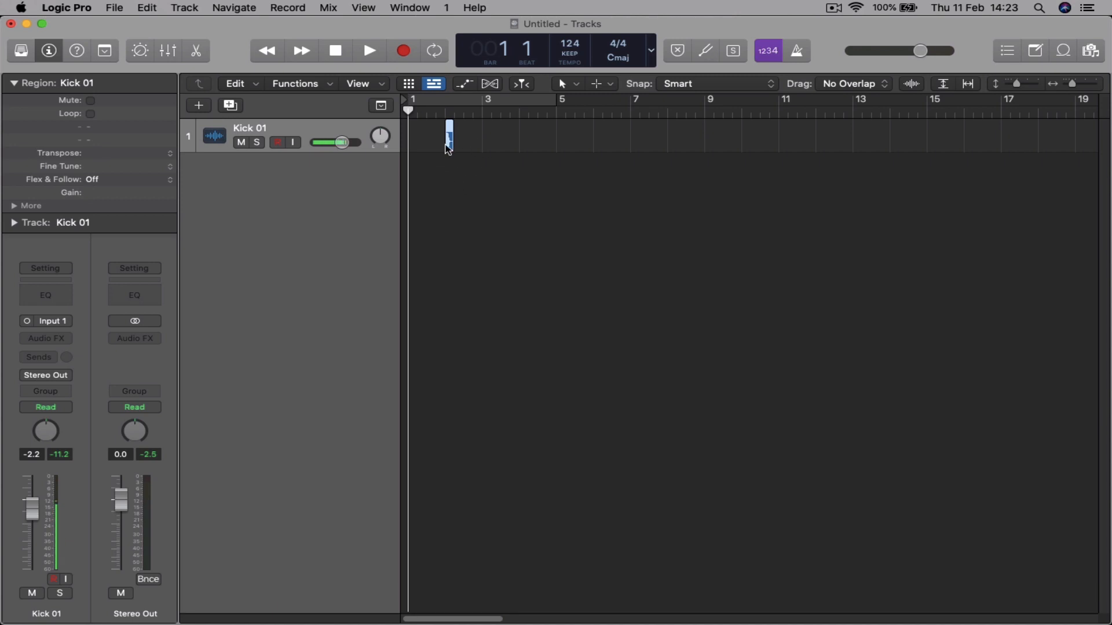
mouse_move(533, 146)
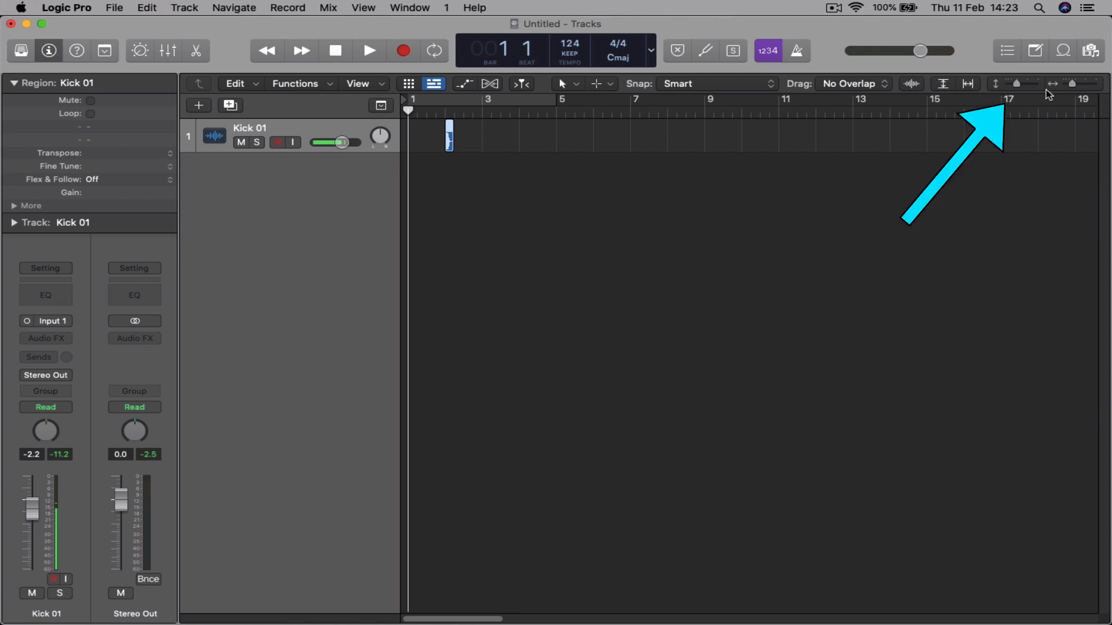
Zoom the tracks area in on the Kick 01 region near bar 2
left_click_drag(1085, 84, 1070, 83)
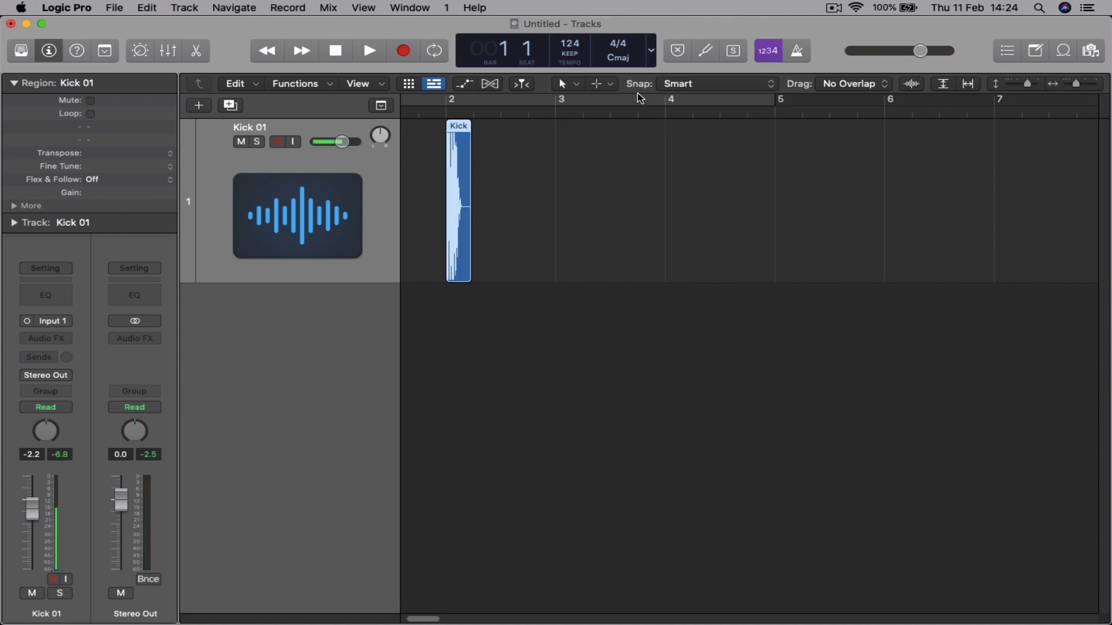
mouse_move(580, 129)
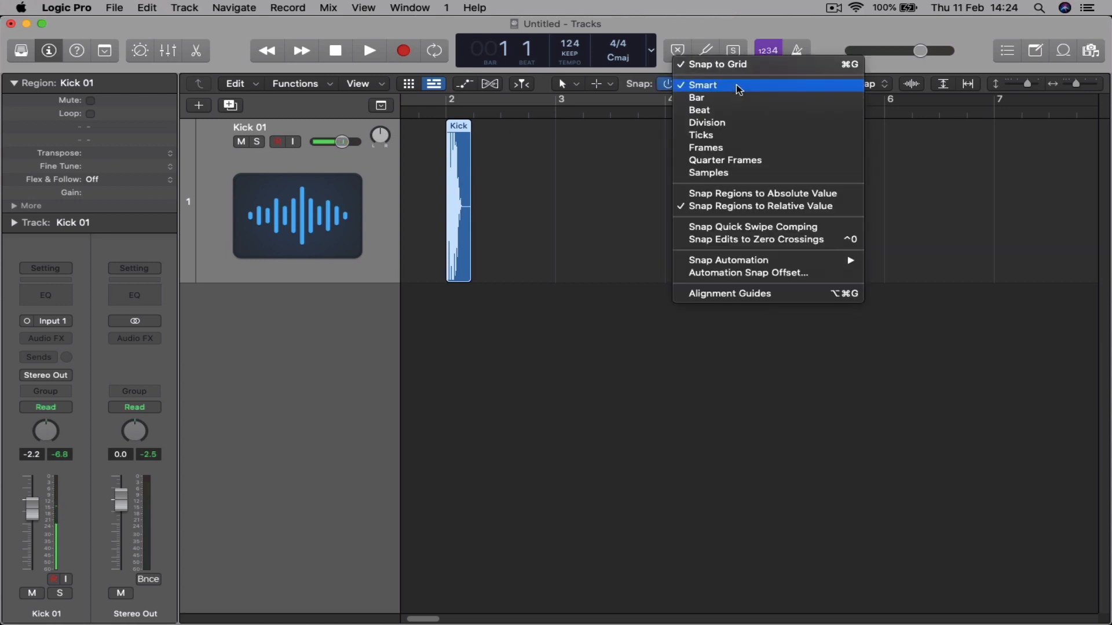
Adjust snapping and move the kick region from bar 3 to bar 5
left_click(697, 97)
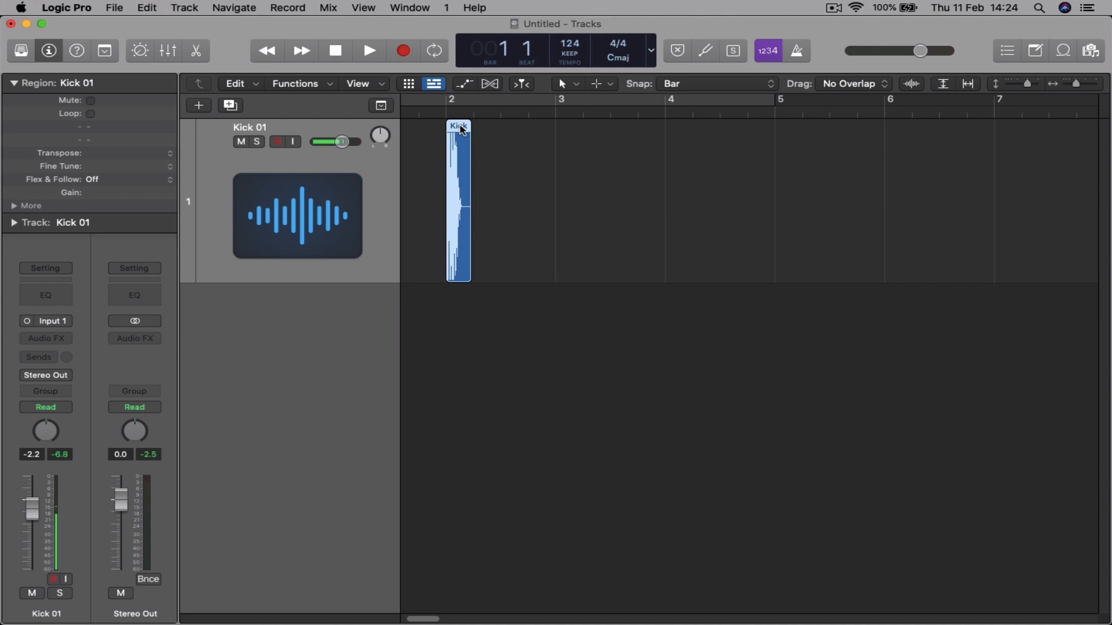
left_click_drag(458, 202, 567, 202)
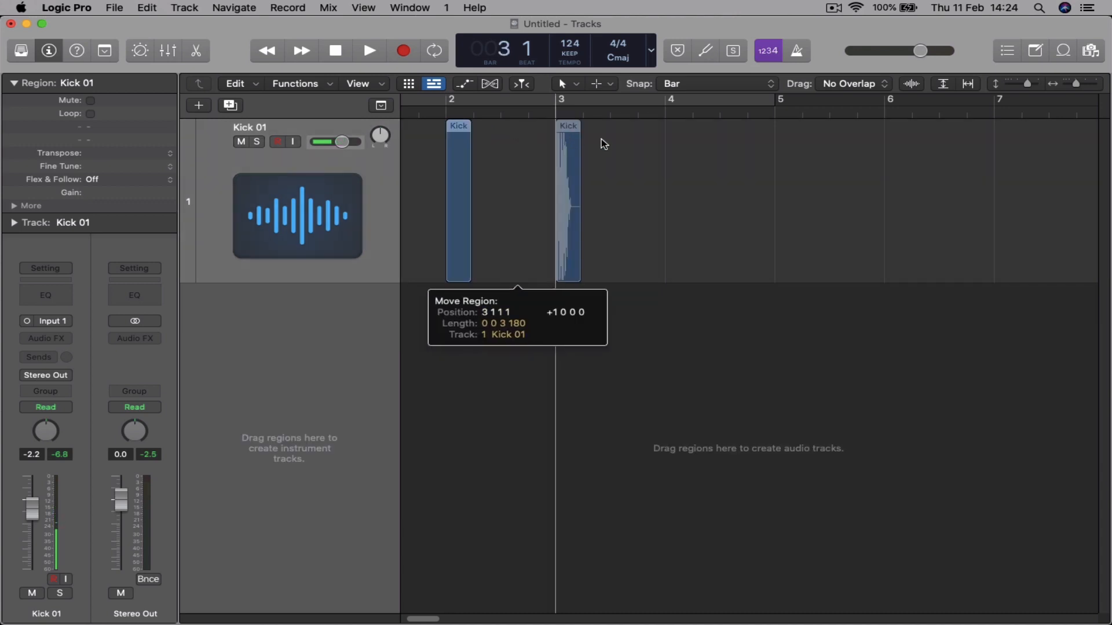
left_click_drag(568, 206, 789, 206)
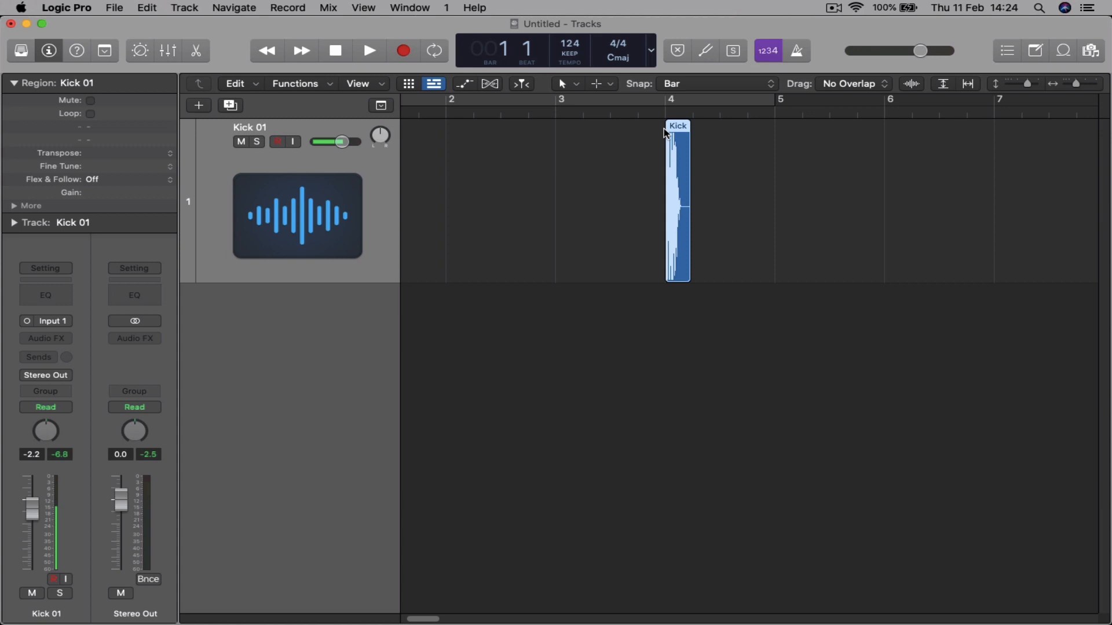
left_click_drag(677, 203, 568, 202)
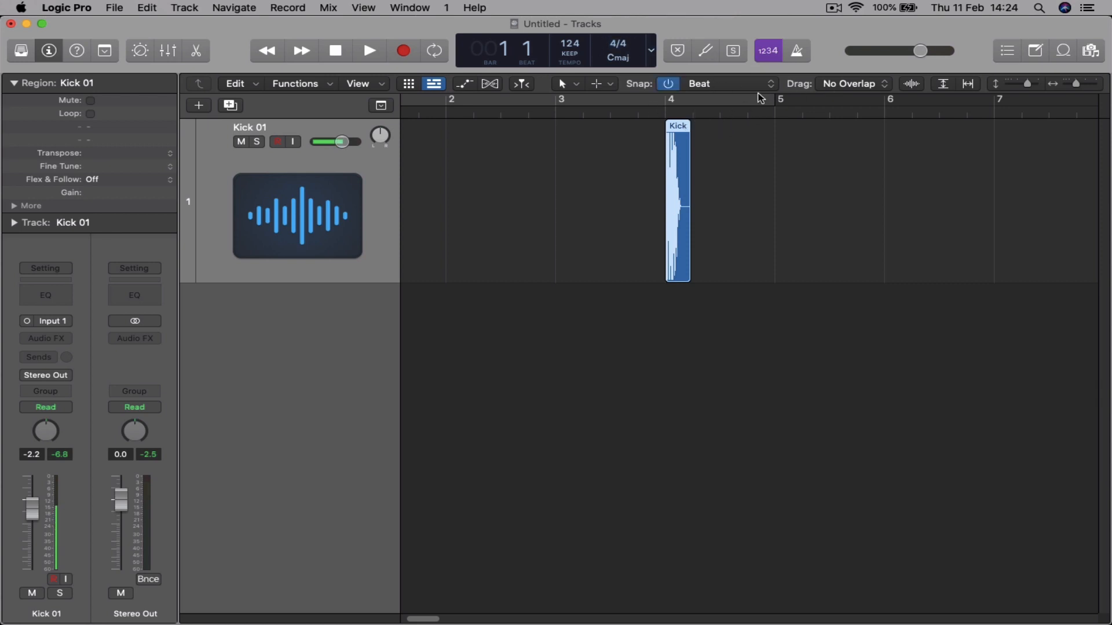
left_click(730, 83)
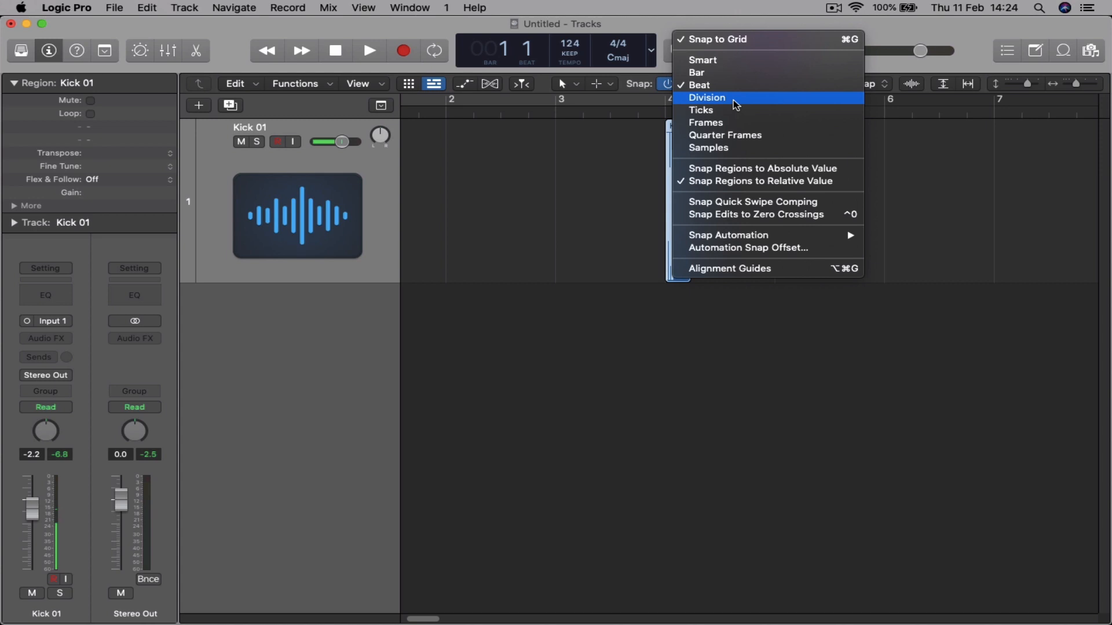
mouse_move(726, 122)
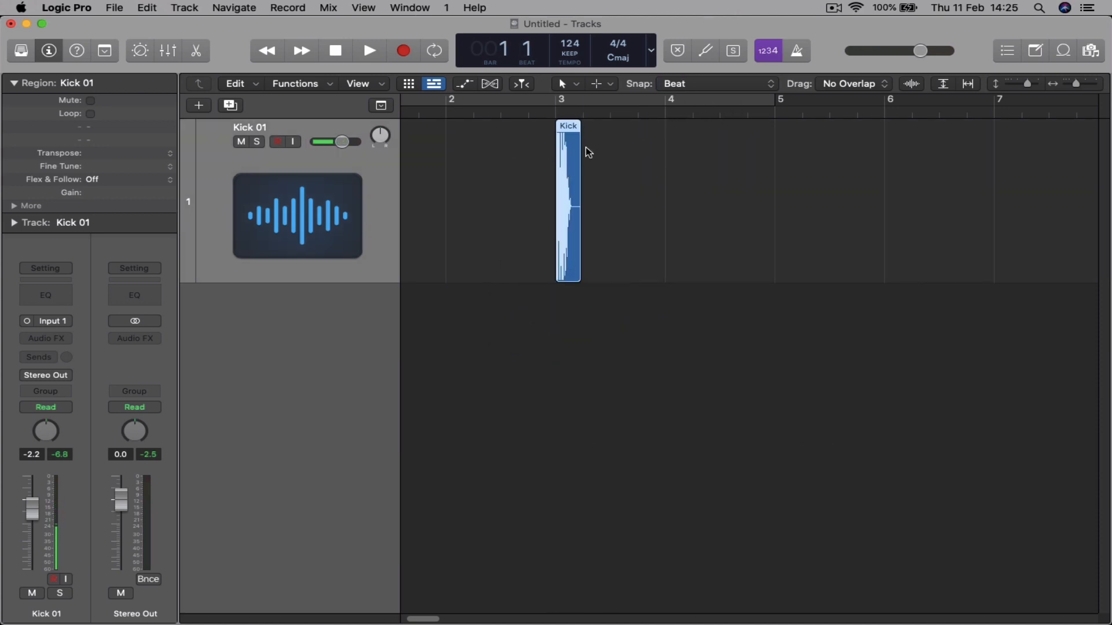
left_click_drag(568, 202, 787, 202)
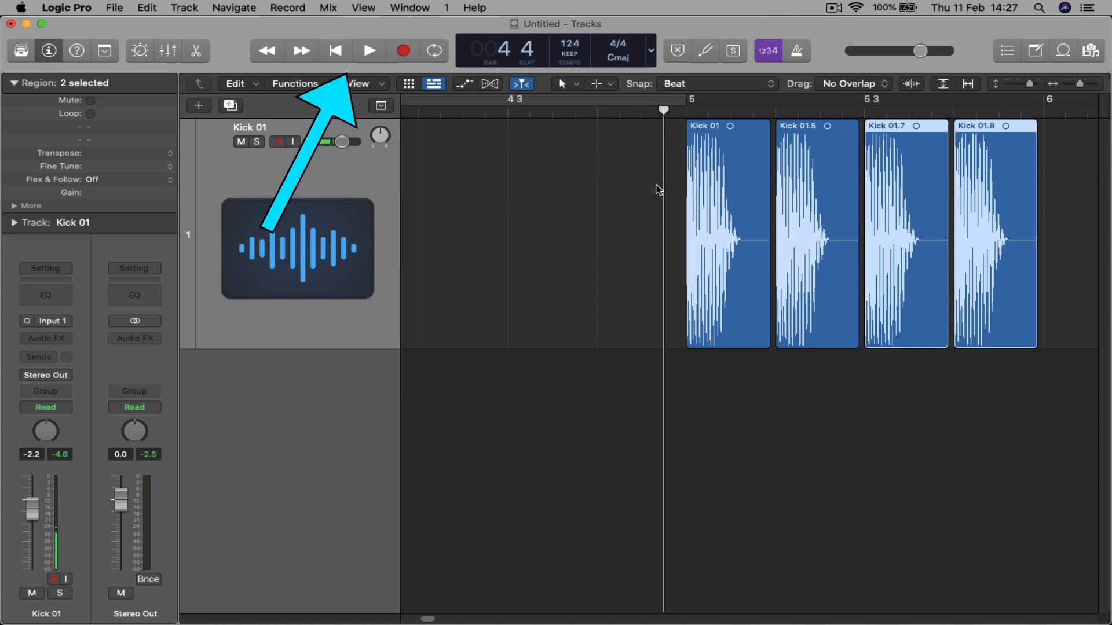
Play back the four kick regions on bar 5
left_click(368, 50)
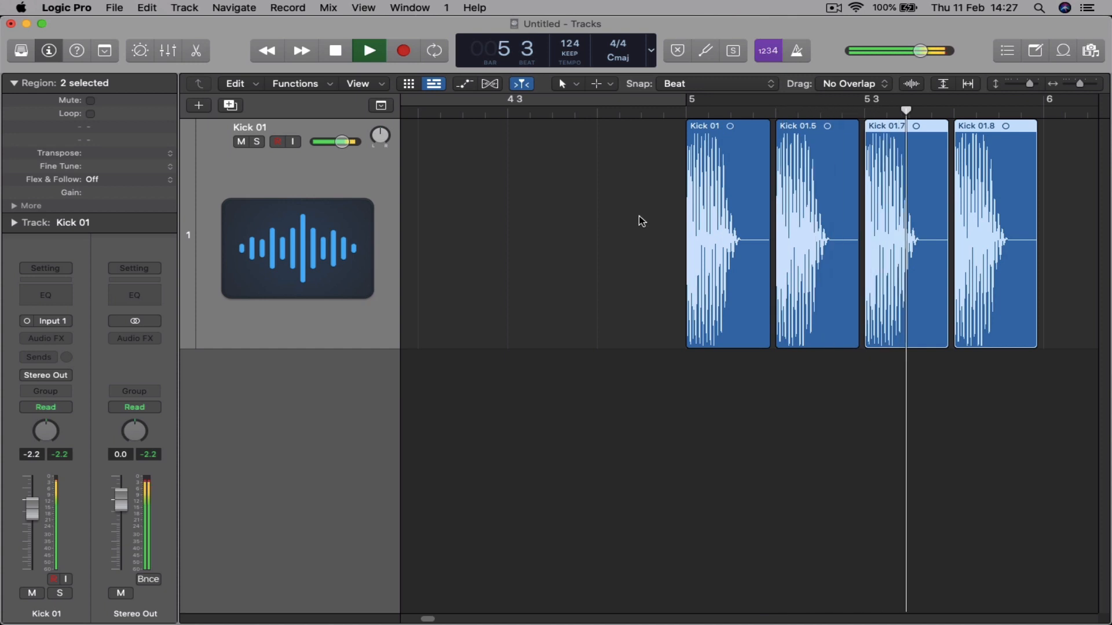
Lower the Kick 01 track volume to -10.2 dB and replay the kicks to check
left_click(369, 51)
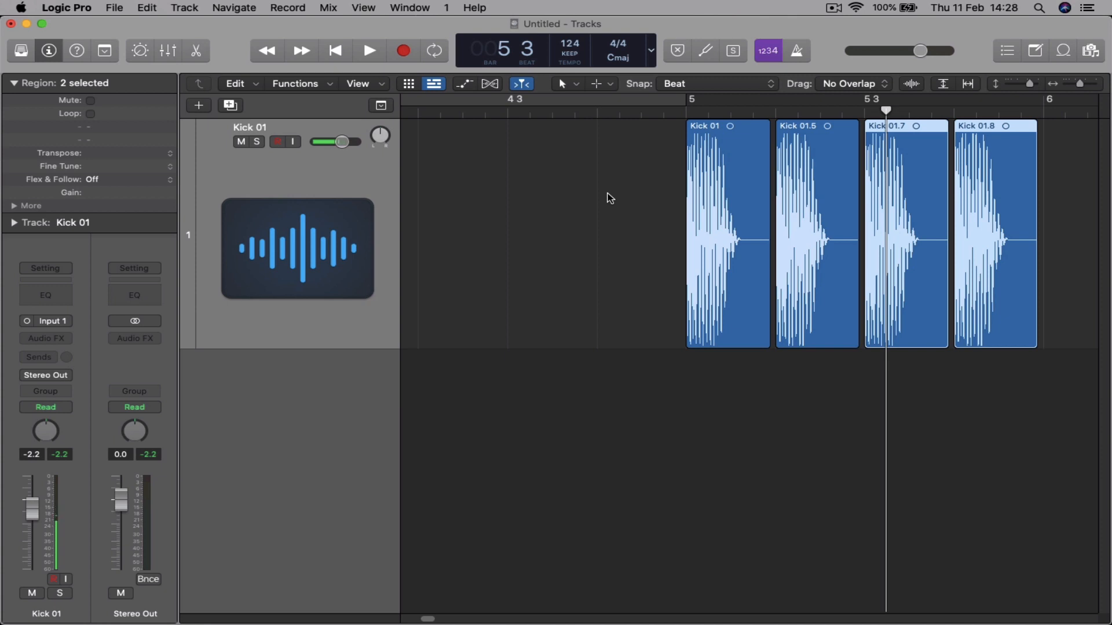
mouse_move(681, 192)
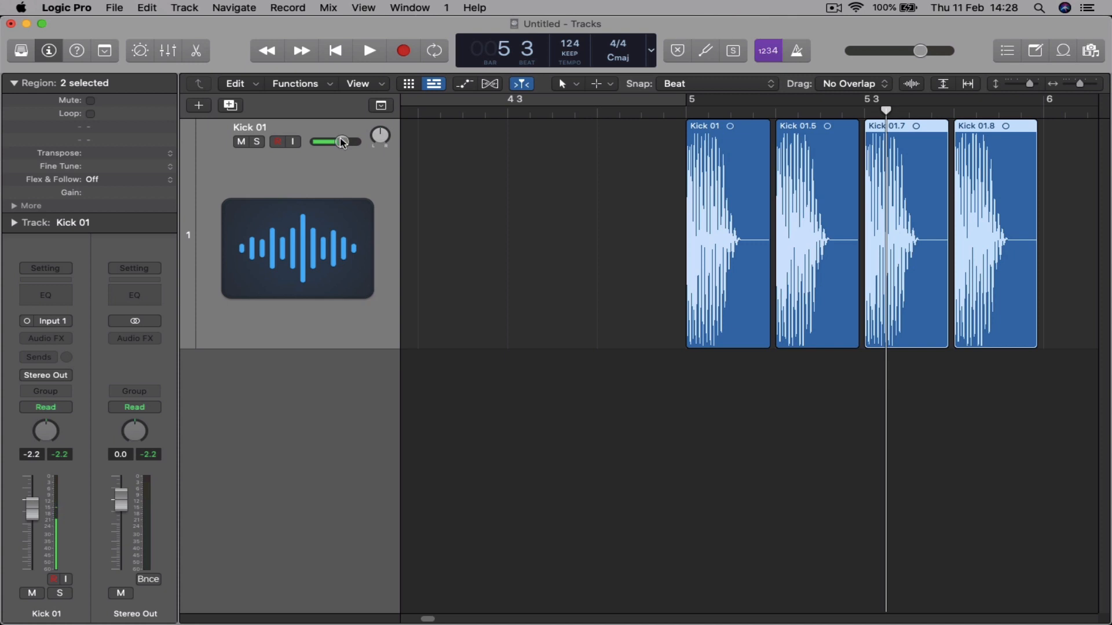
left_click_drag(344, 142, 333, 141)
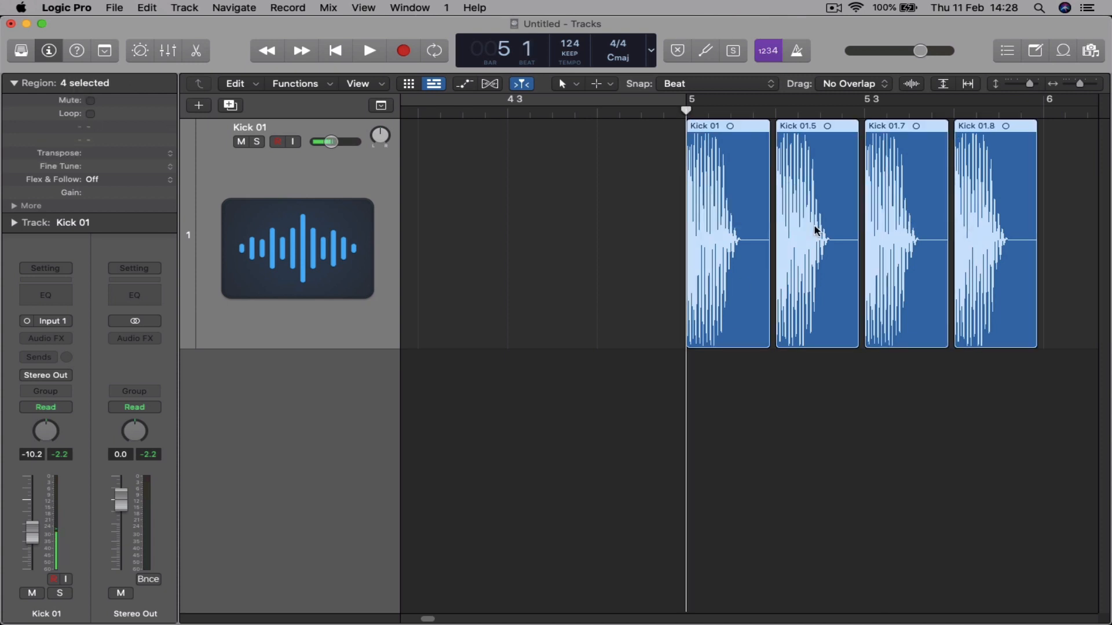
left_click(368, 50)
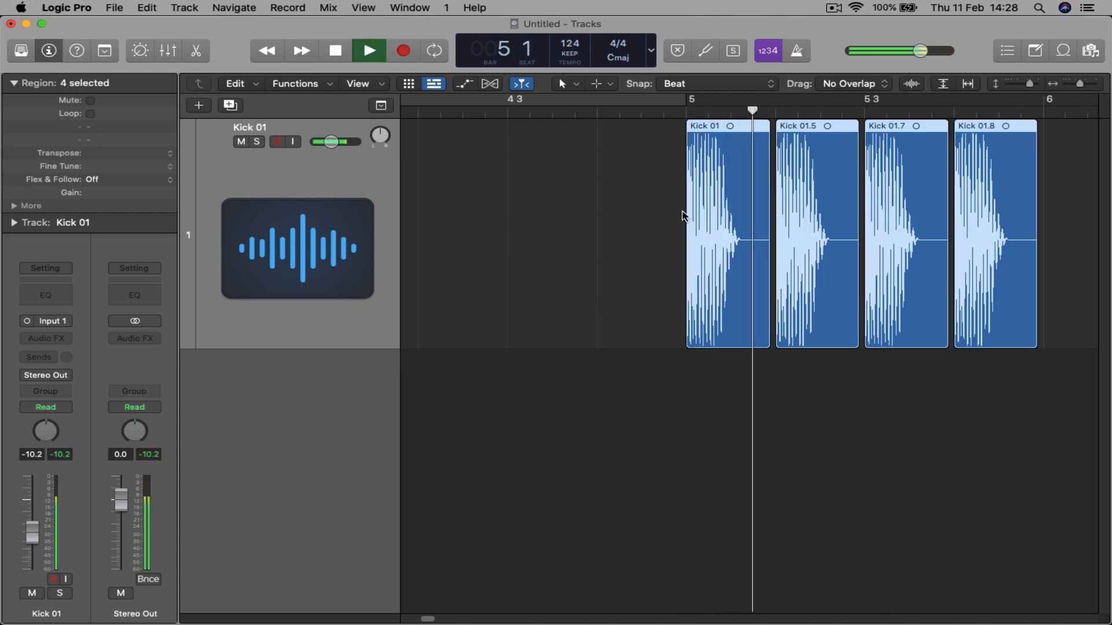
left_click(368, 50)
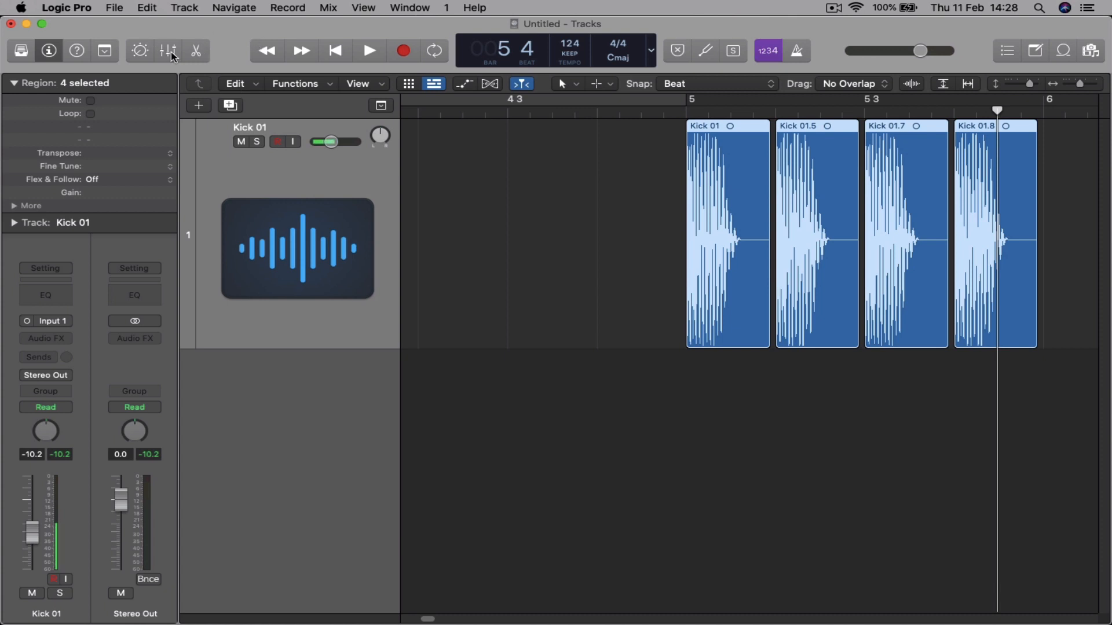
left_click(168, 51)
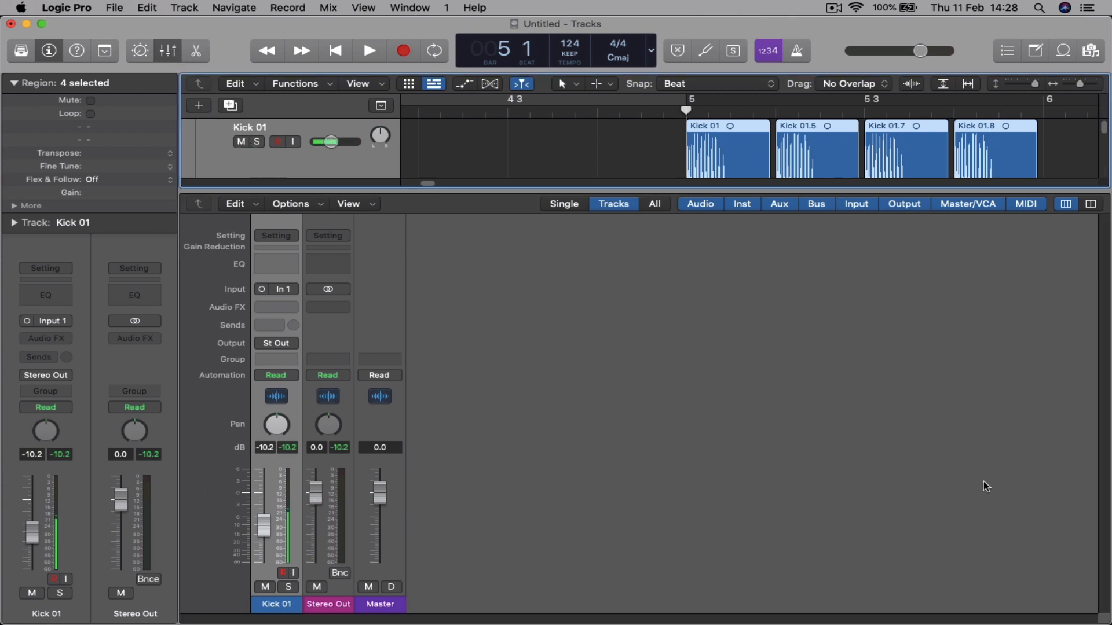
left_click(368, 51)
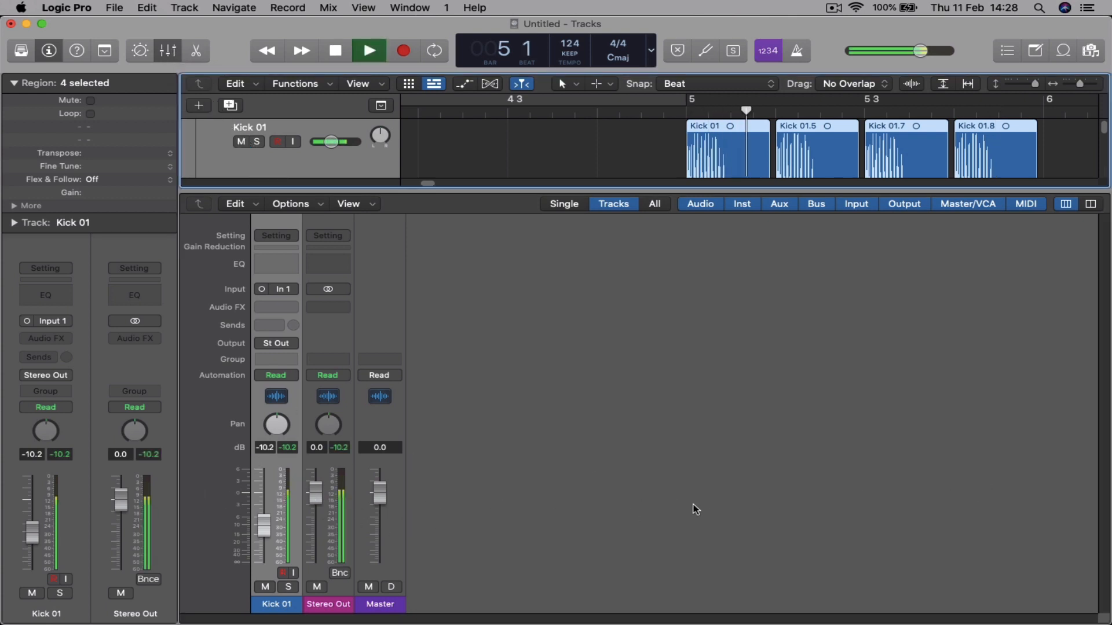
left_click(368, 51)
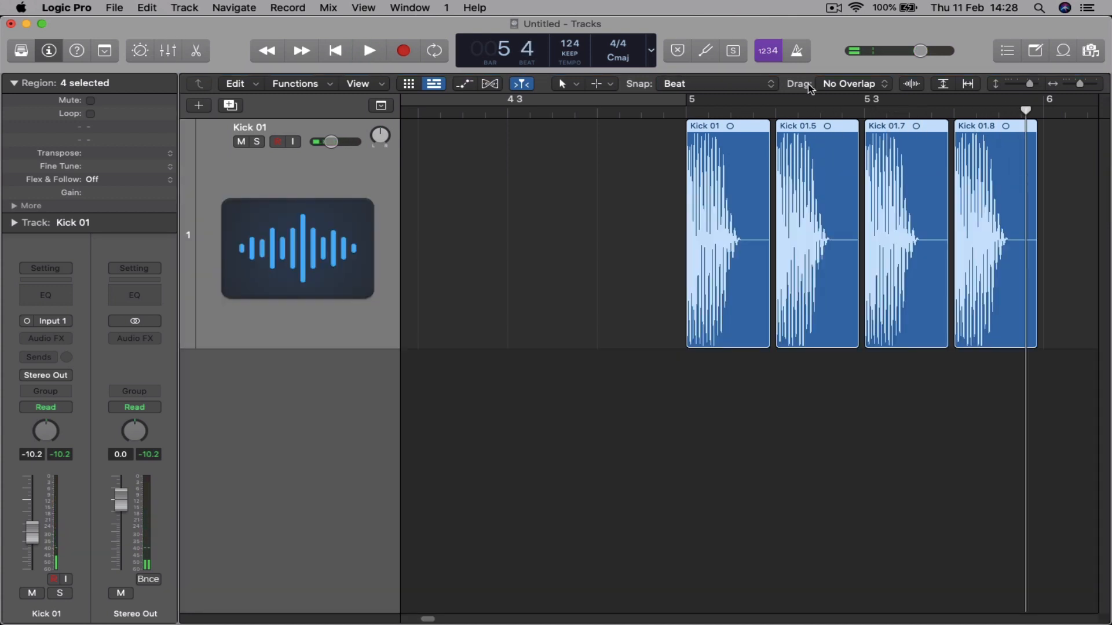
mouse_move(945, 125)
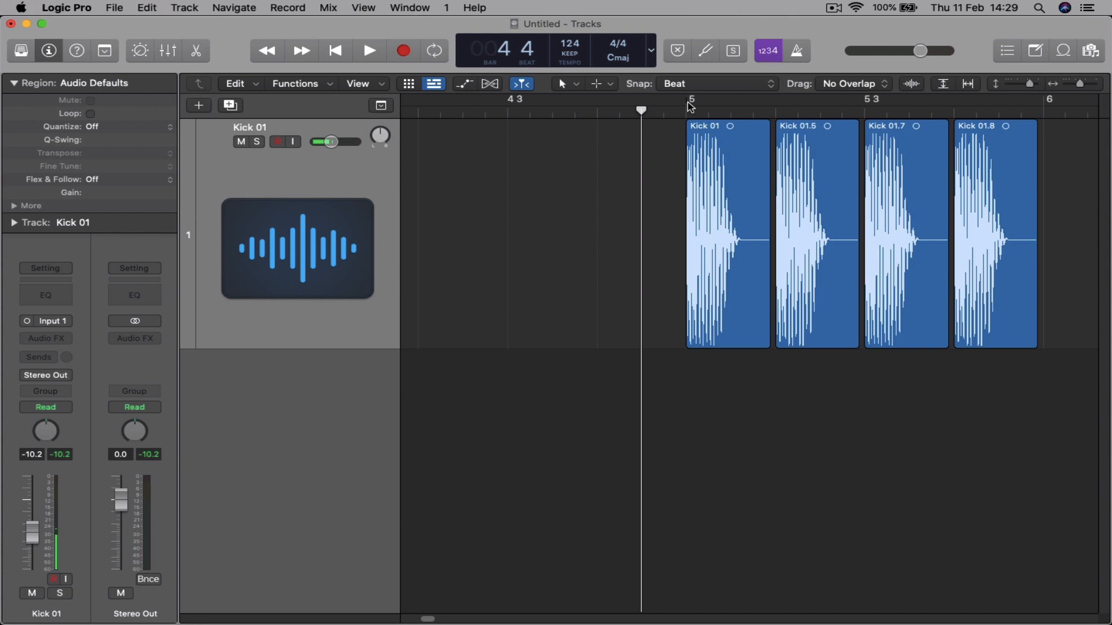
Drag a cycle range across bar 5, toggle cycling off and on, and play the looped bar
left_click_drag(691, 99, 954, 99)
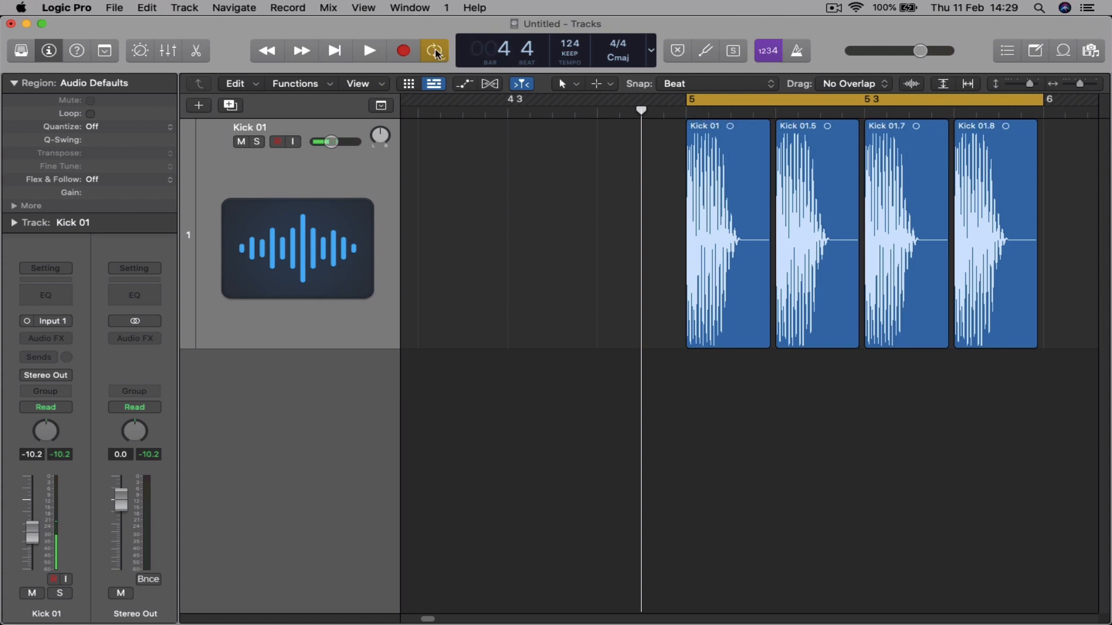
mouse_move(435, 51)
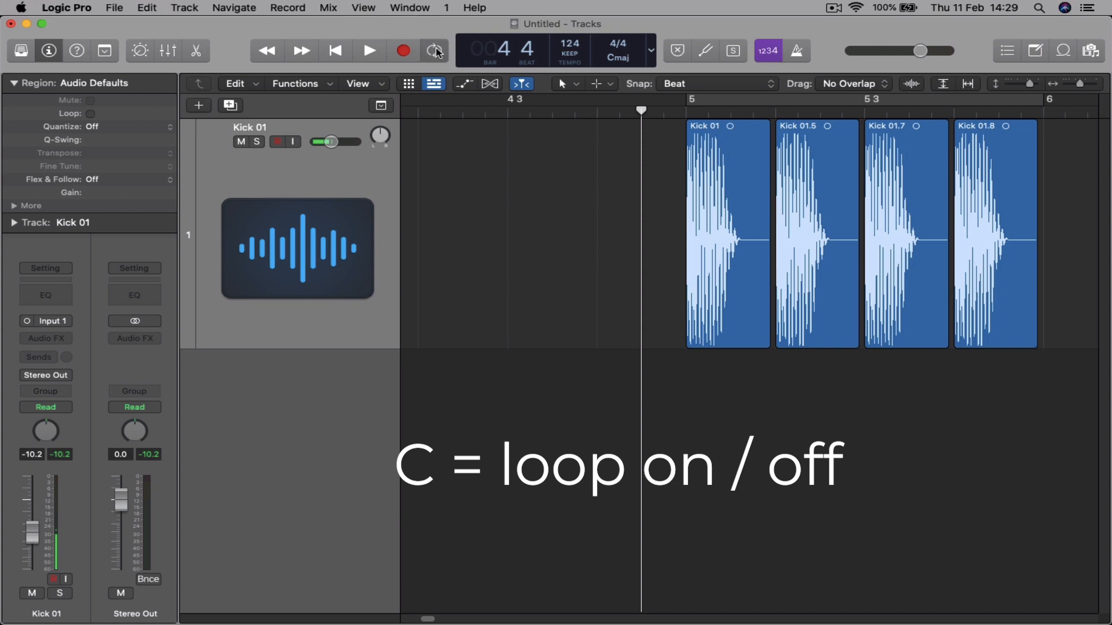
key("c")
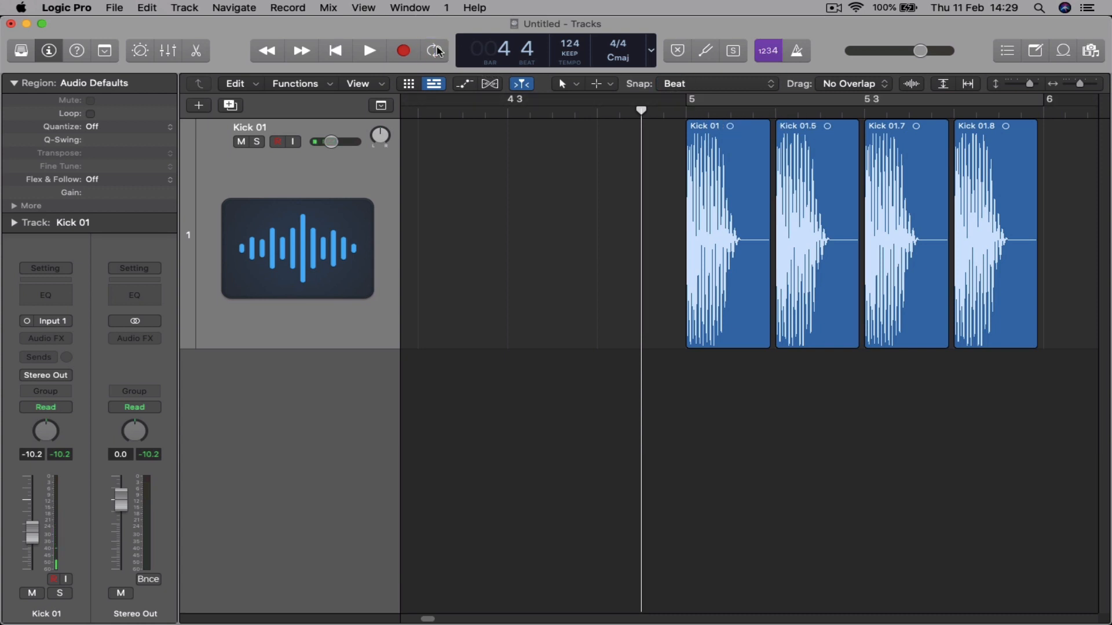
left_click(433, 50)
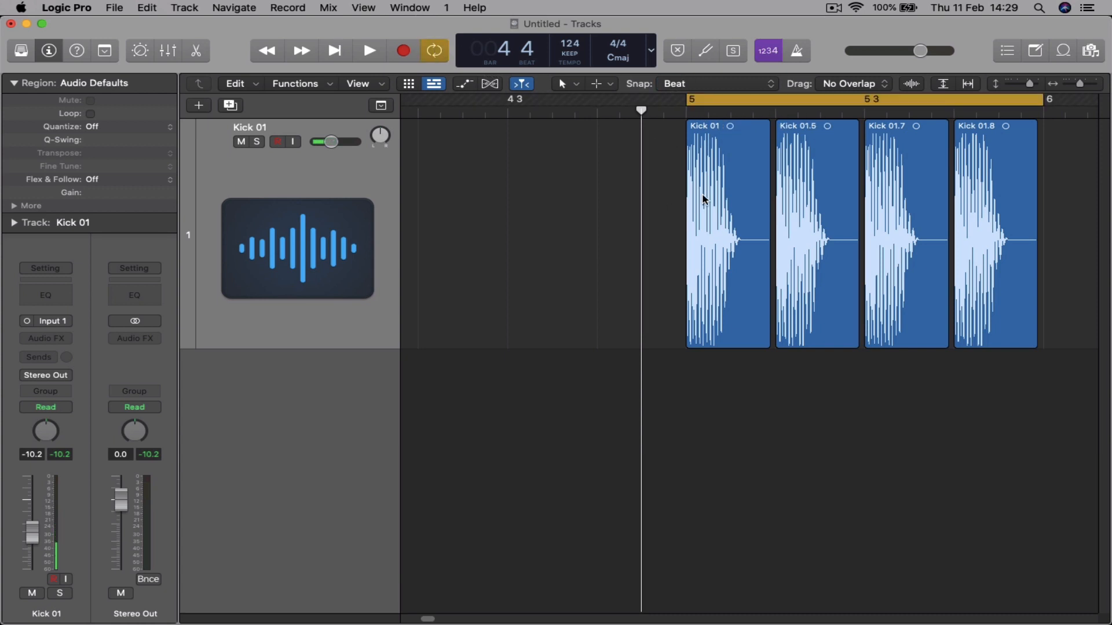
key("space")
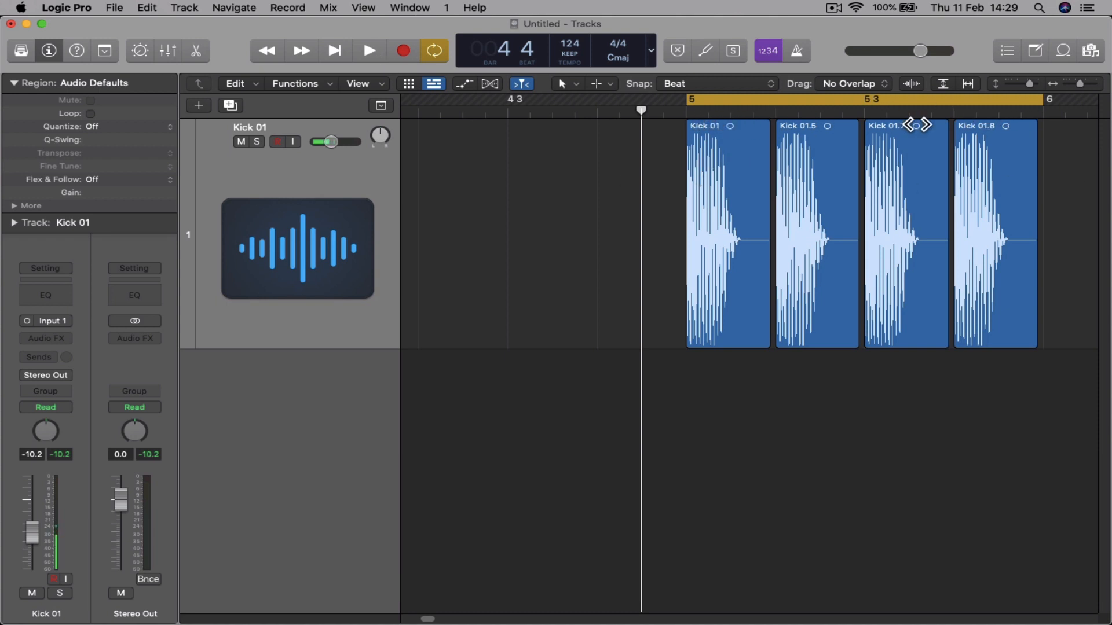
left_click(369, 50)
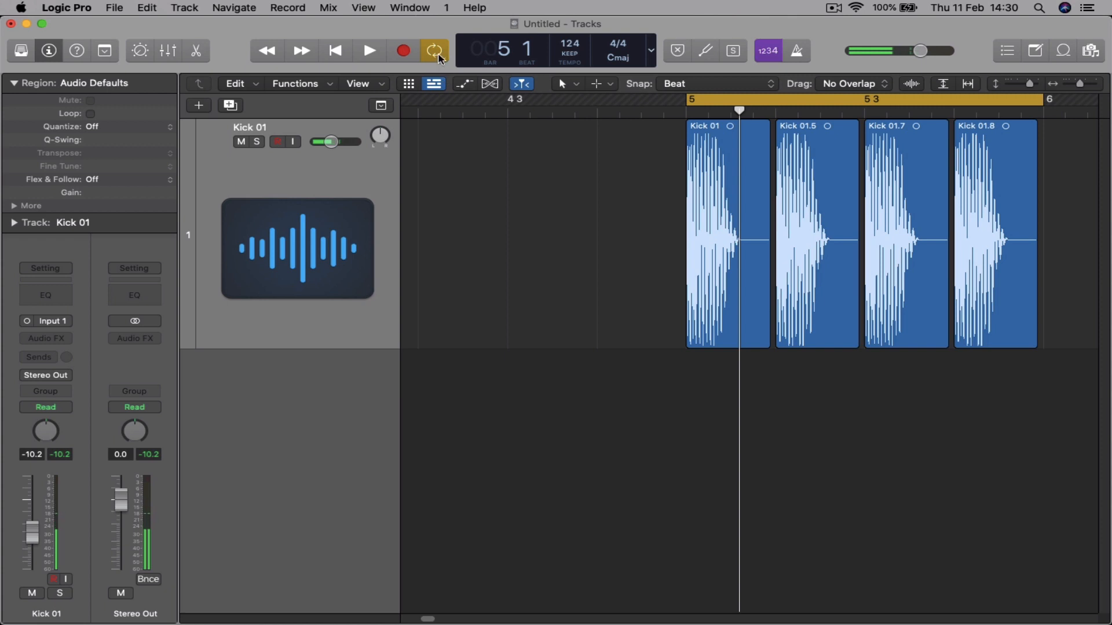
key("c")
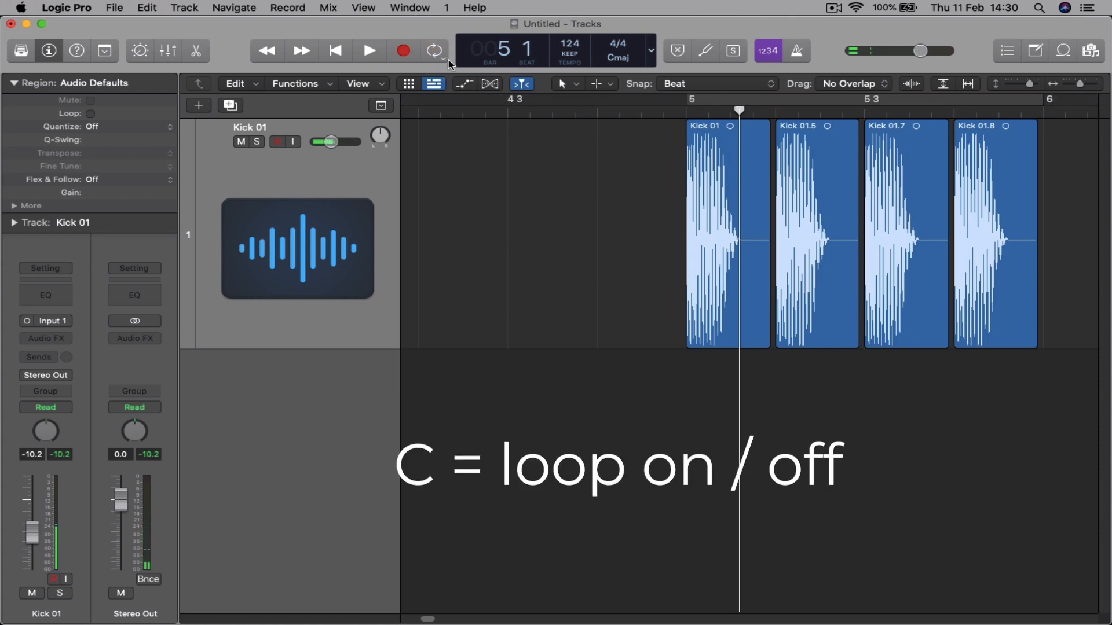
left_click(434, 50)
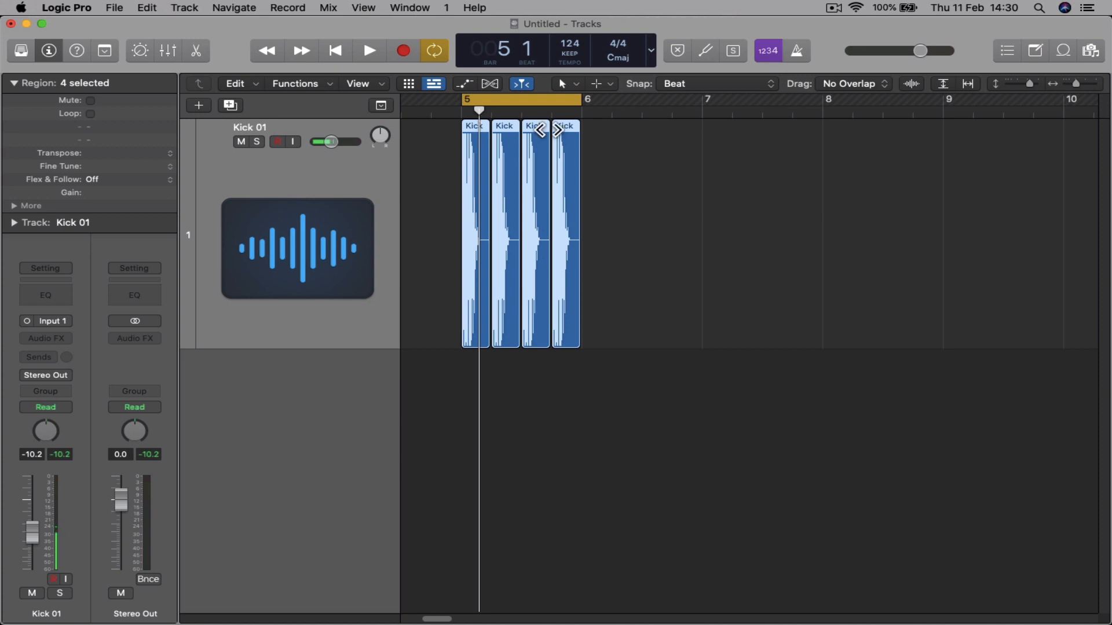
mouse_move(461, 173)
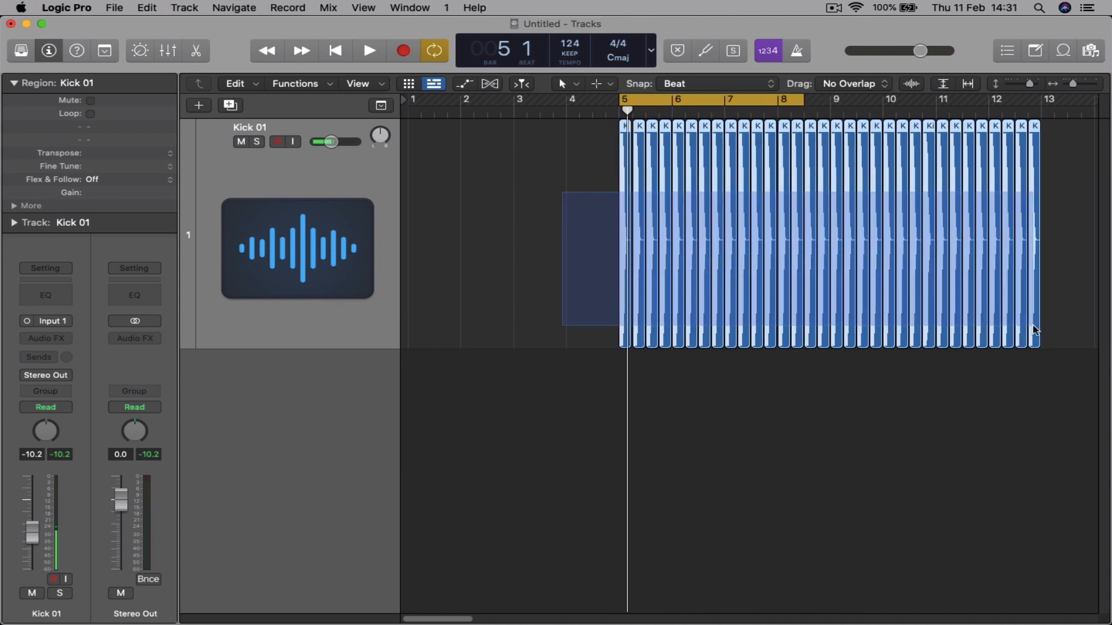
Select all 32 kick regions and fit the cycle range to them, spanning bars 5 to 13
key("u")
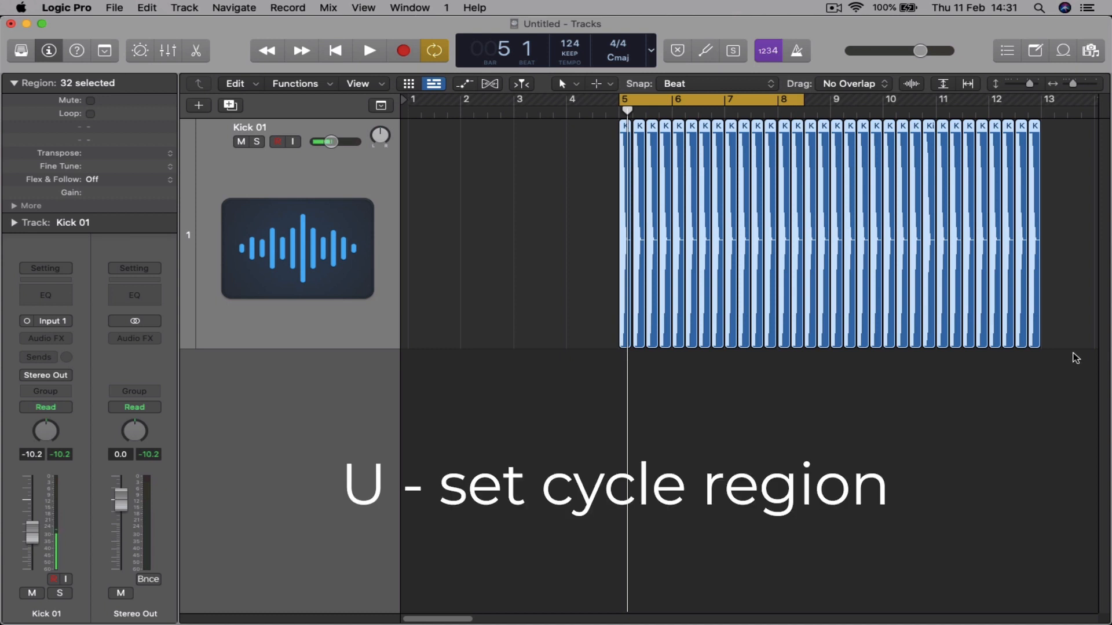
key("u")
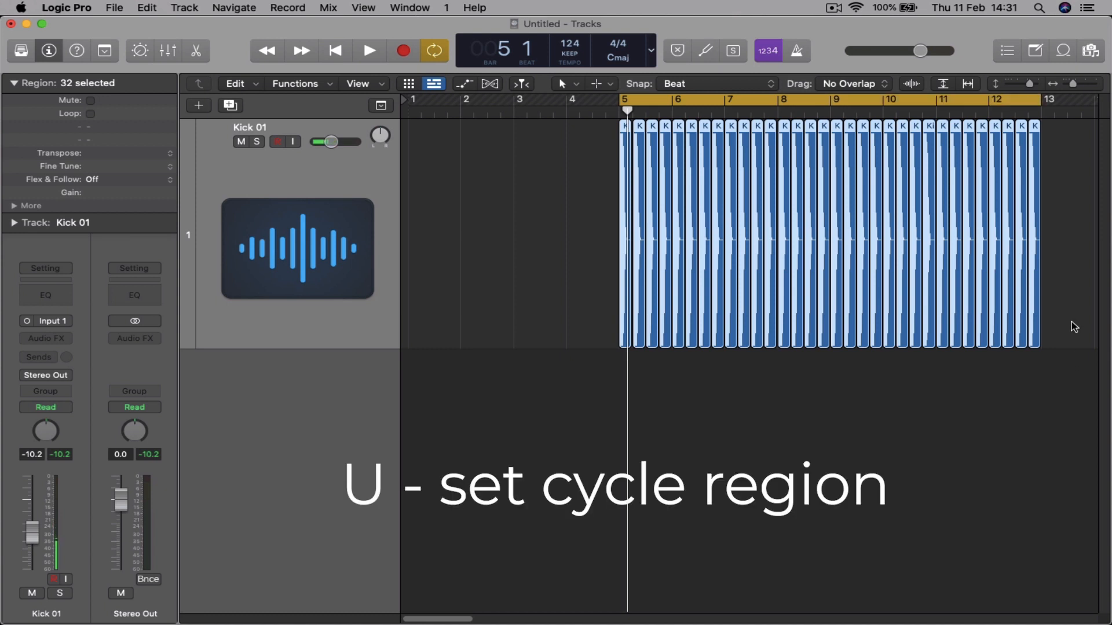